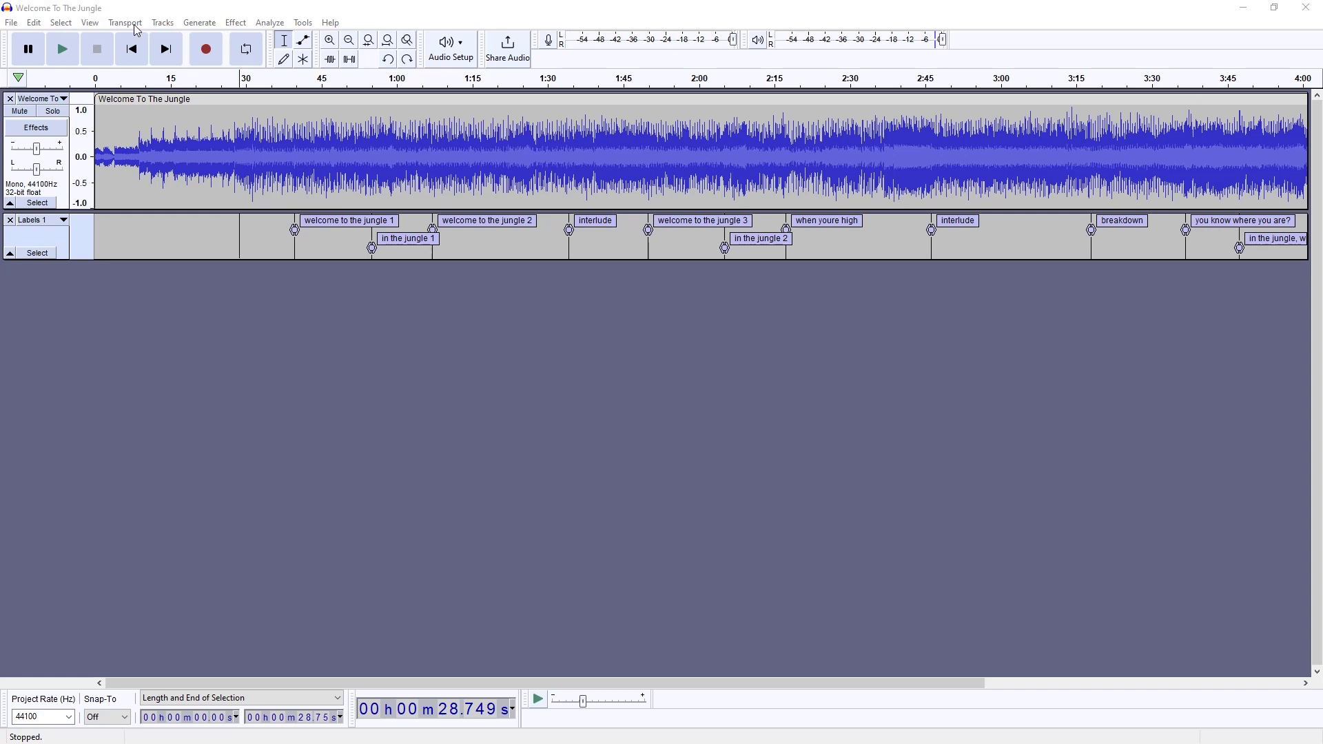
- Fit the whole song into view after browsing the Tracks menu without choosing anything
{"action": "left_click", "coordinate": [161, 22]}
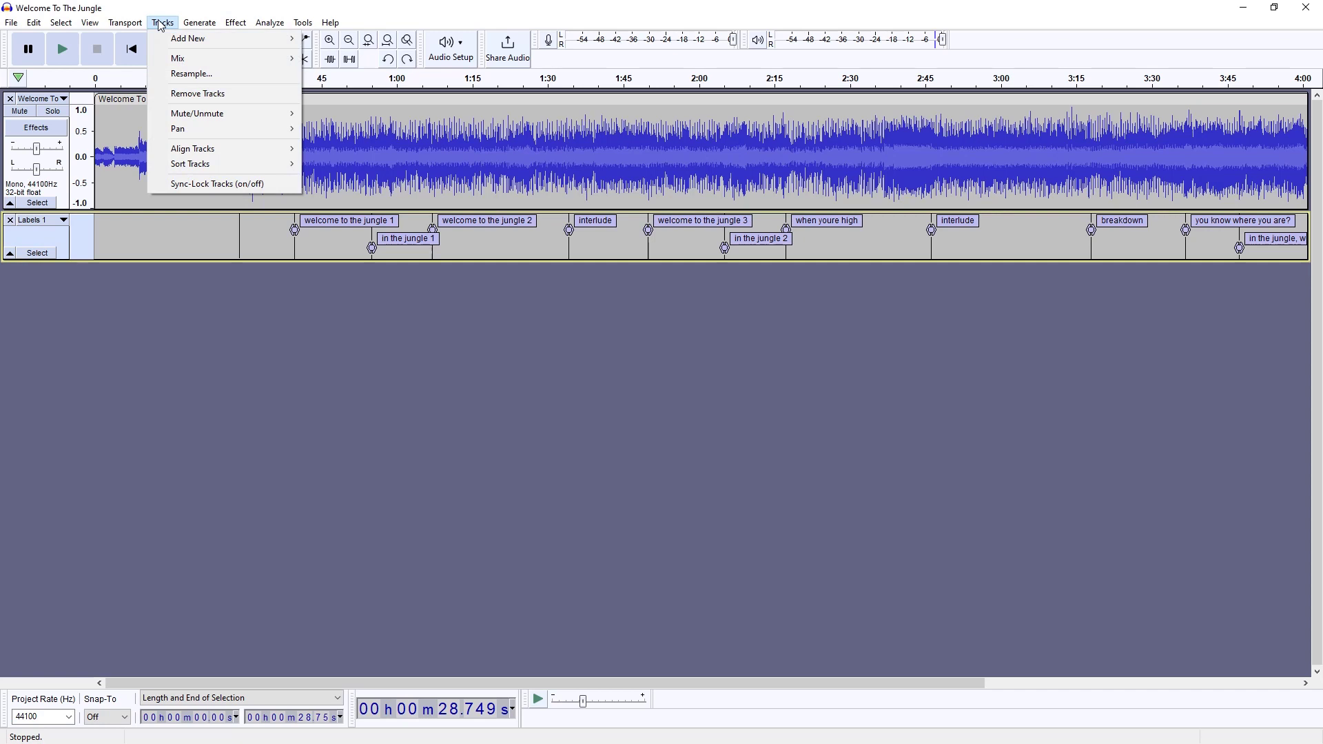
{"action": "mouse_move", "coordinate": [178, 58]}
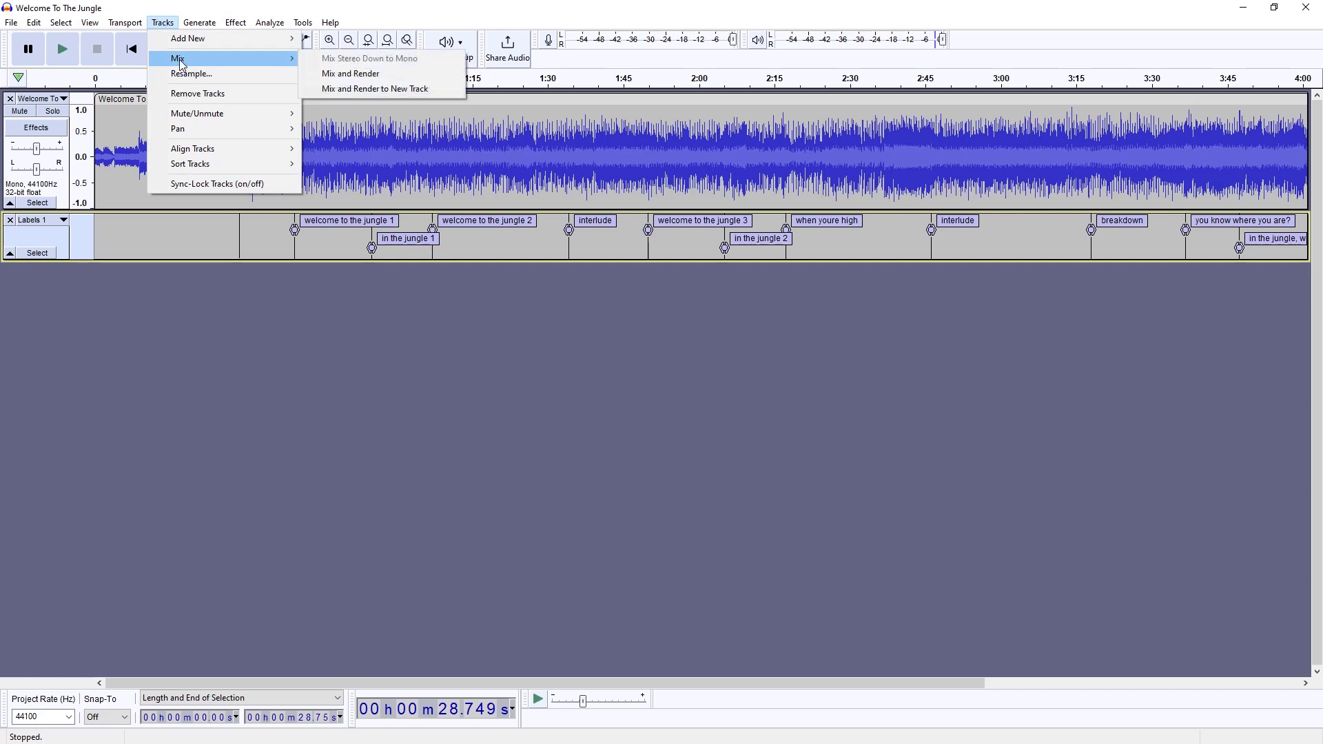
{"action": "mouse_move", "coordinate": [338, 67]}
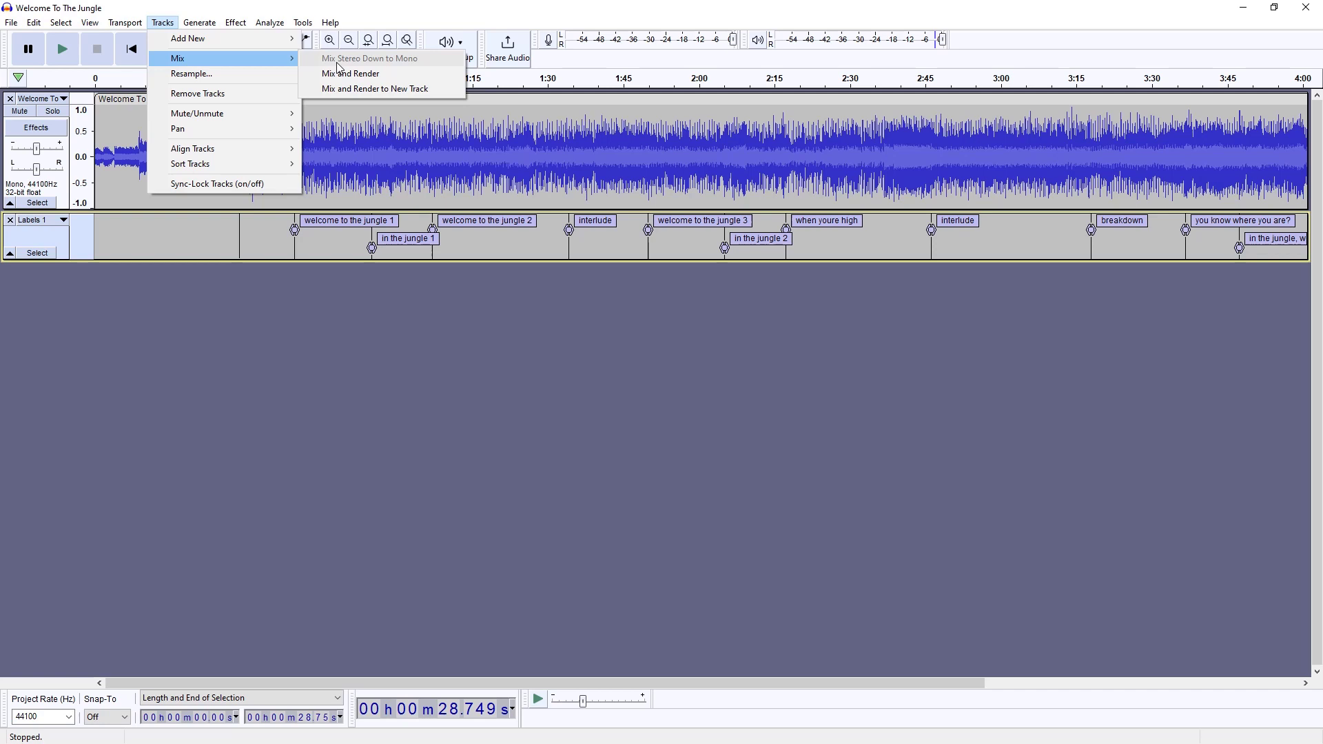
{"action": "mouse_move", "coordinate": [415, 170]}
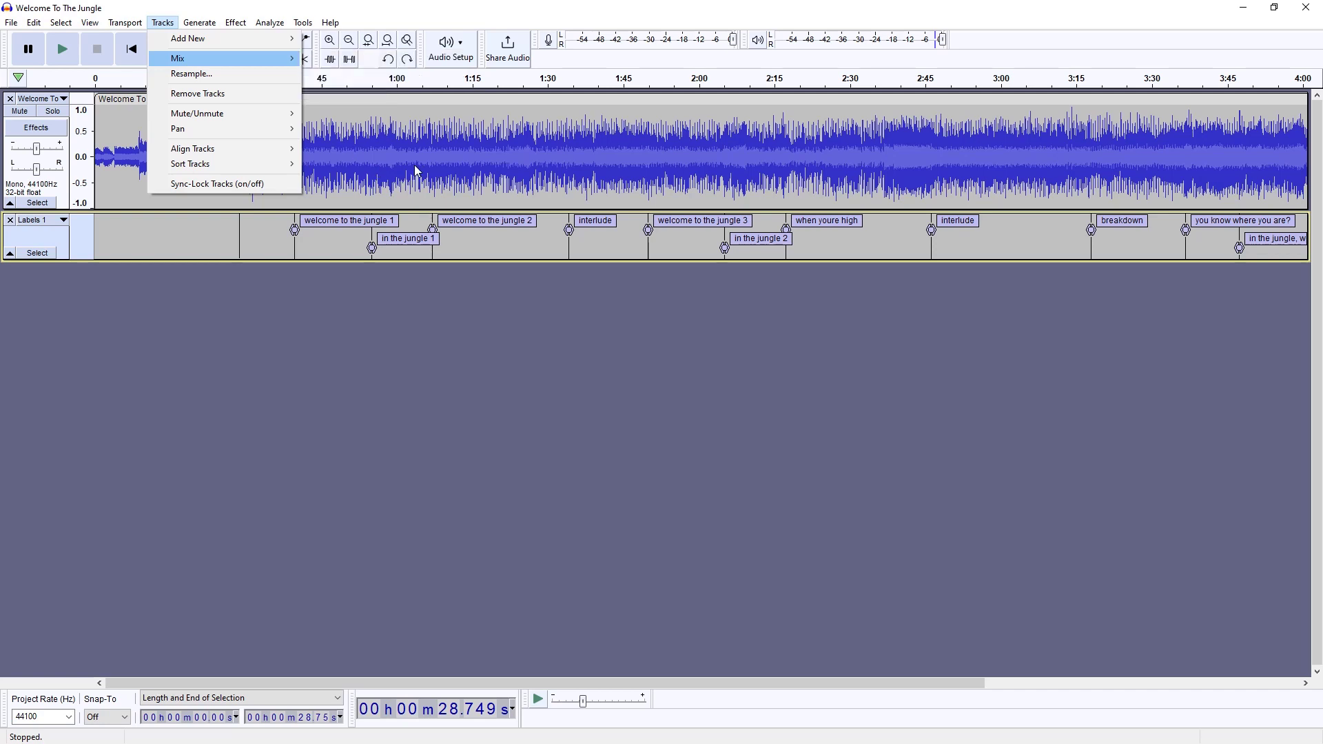
{"action": "left_click", "coordinate": [163, 23]}
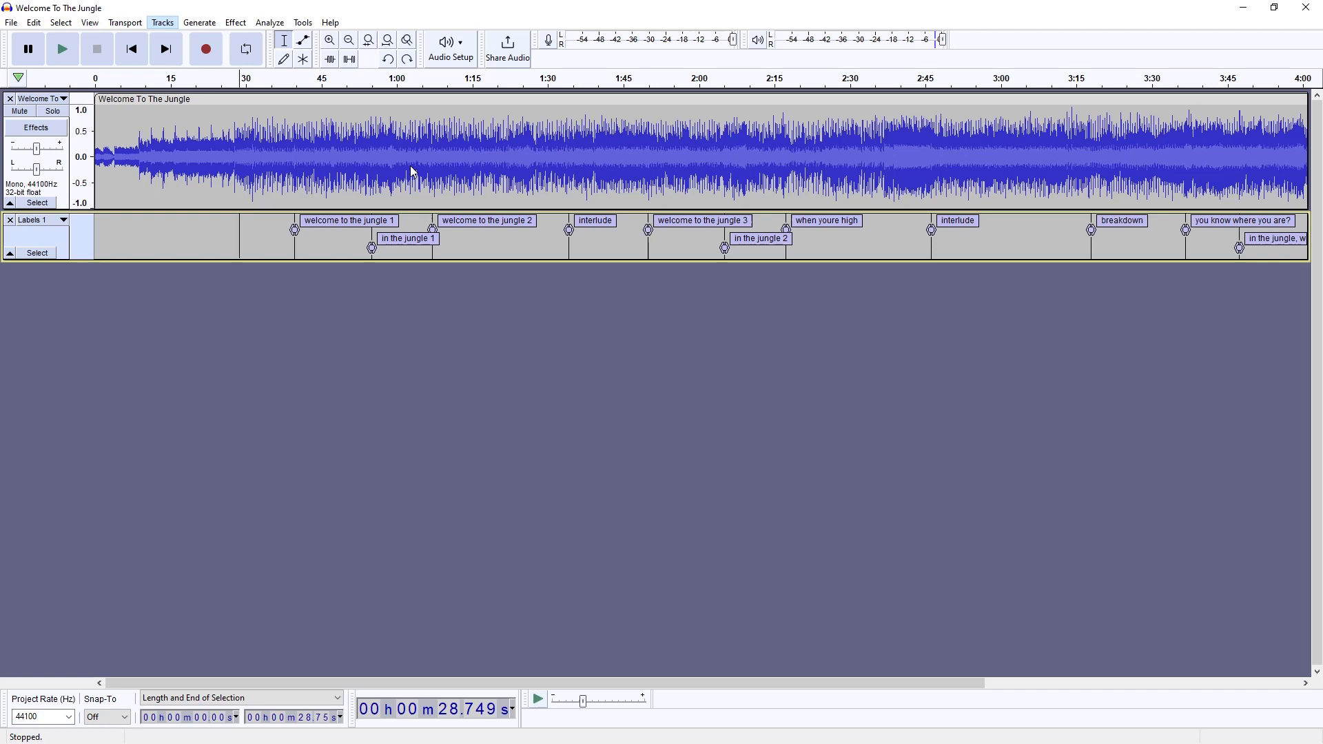
{"action": "left_click", "coordinate": [386, 40]}
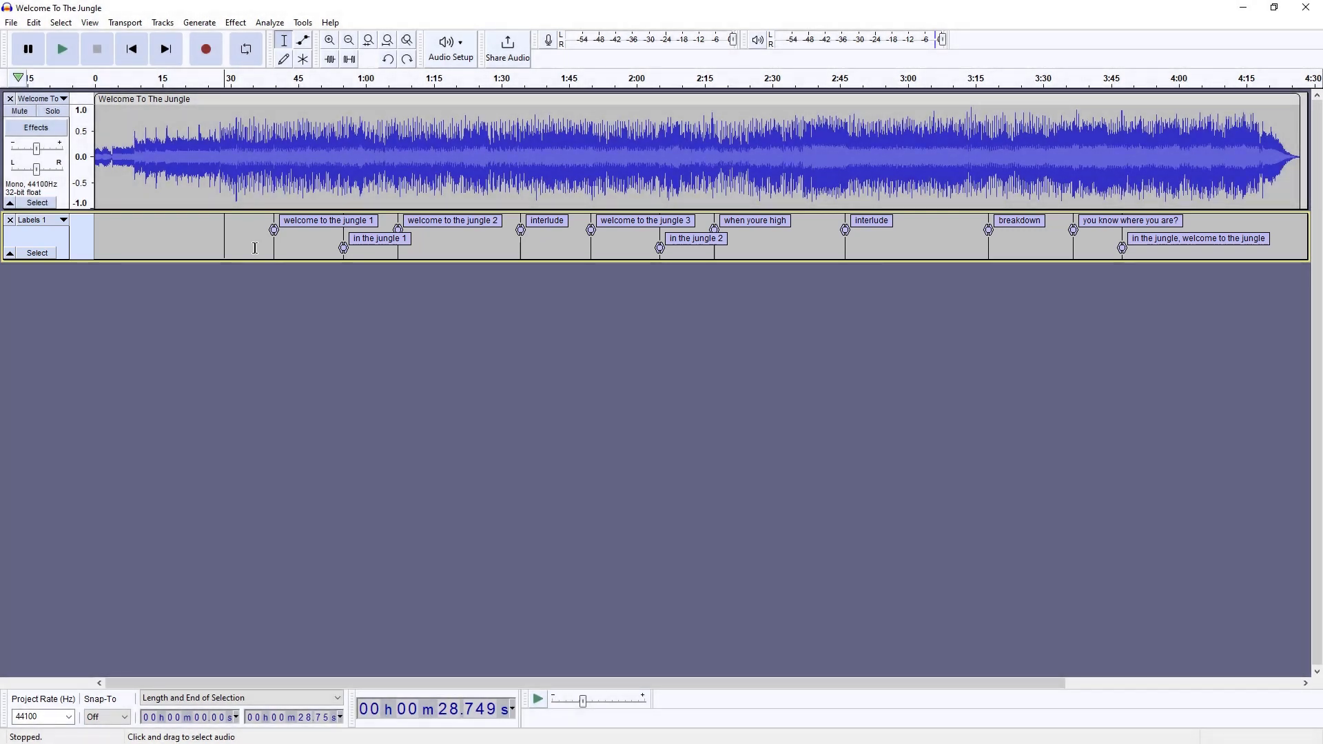
- Add a new label track, then remove it again
{"action": "left_click", "coordinate": [161, 22]}
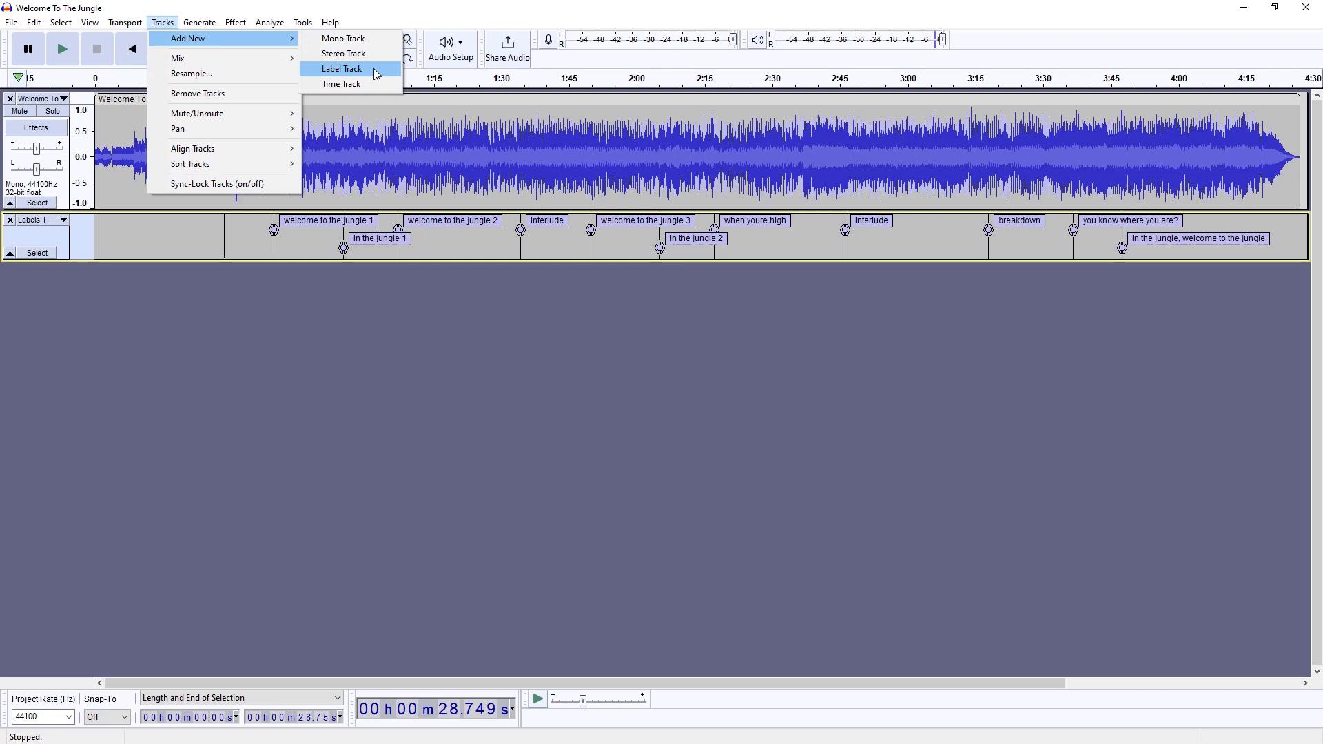
{"action": "left_click", "coordinate": [341, 69]}
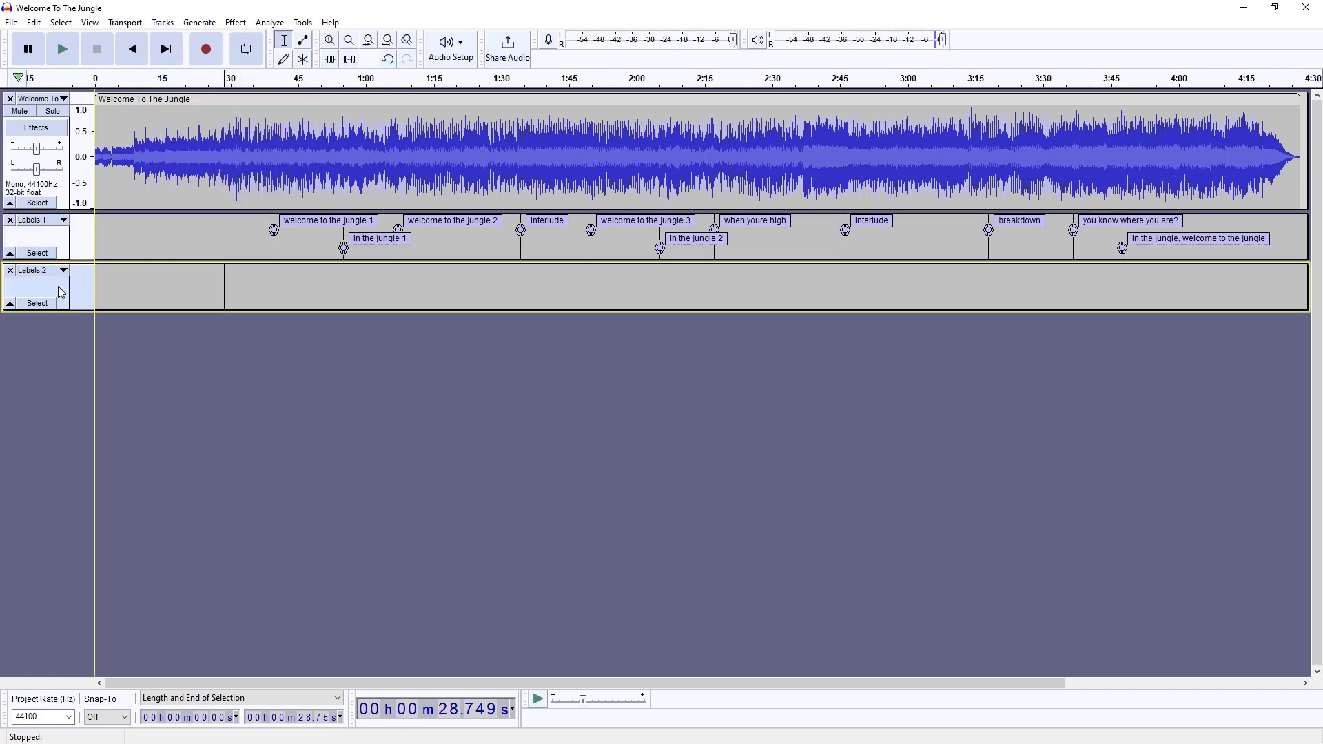
{"action": "left_click", "coordinate": [10, 270]}
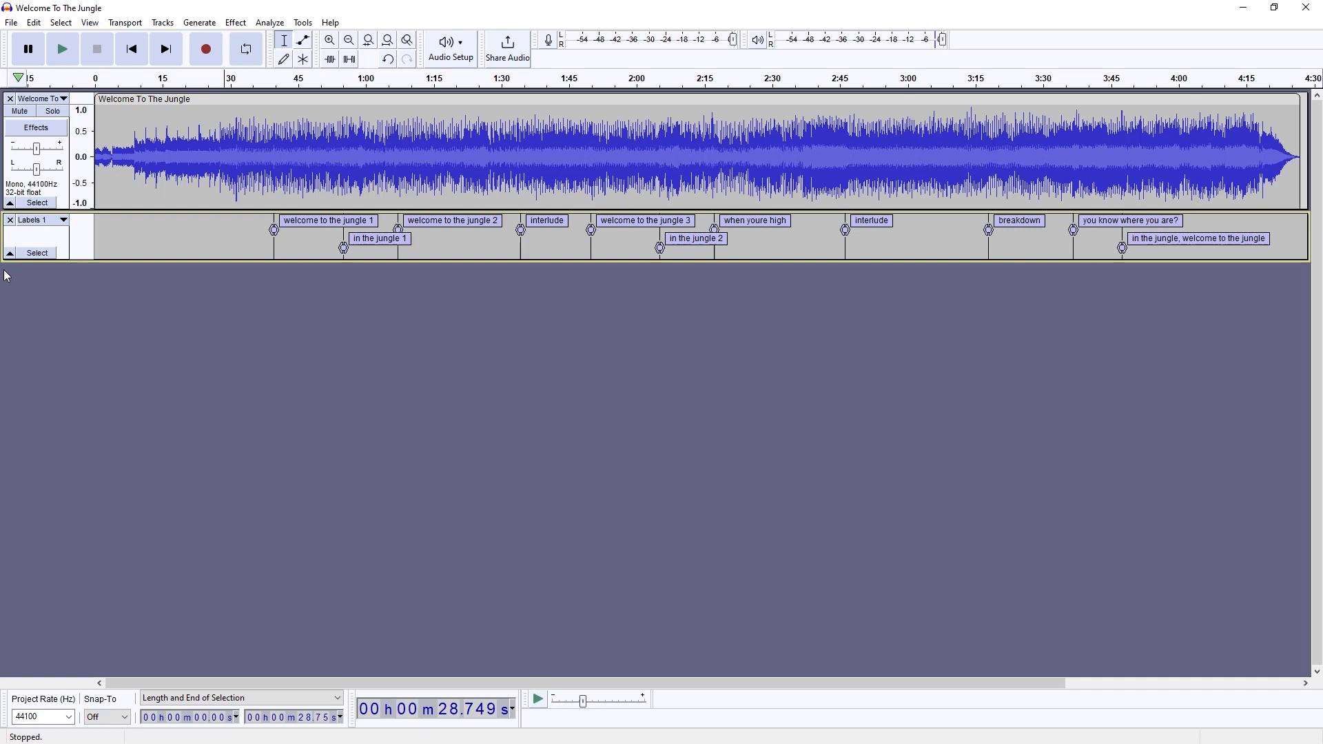
{"action": "mouse_move", "coordinate": [223, 191]}
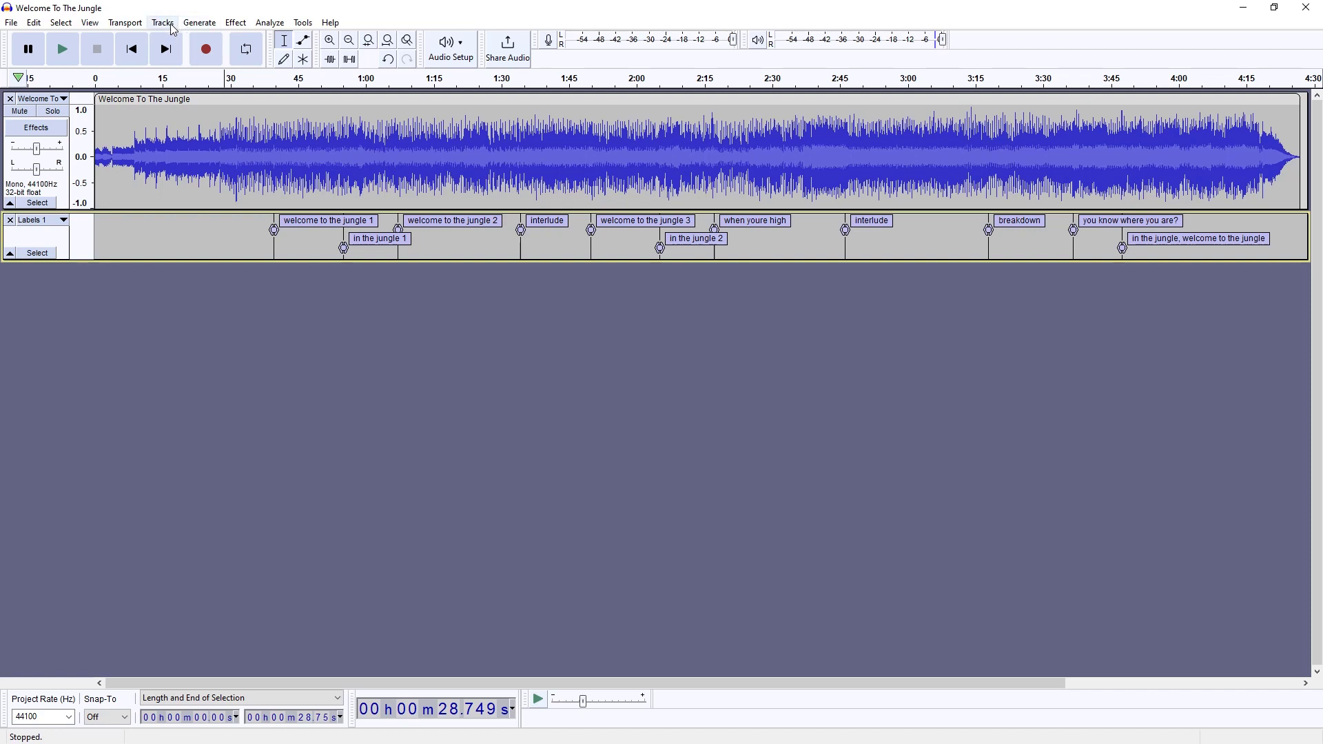
- Add the Labels 2 track and zoom in on the start of the first section
{"action": "left_click", "coordinate": [161, 23]}
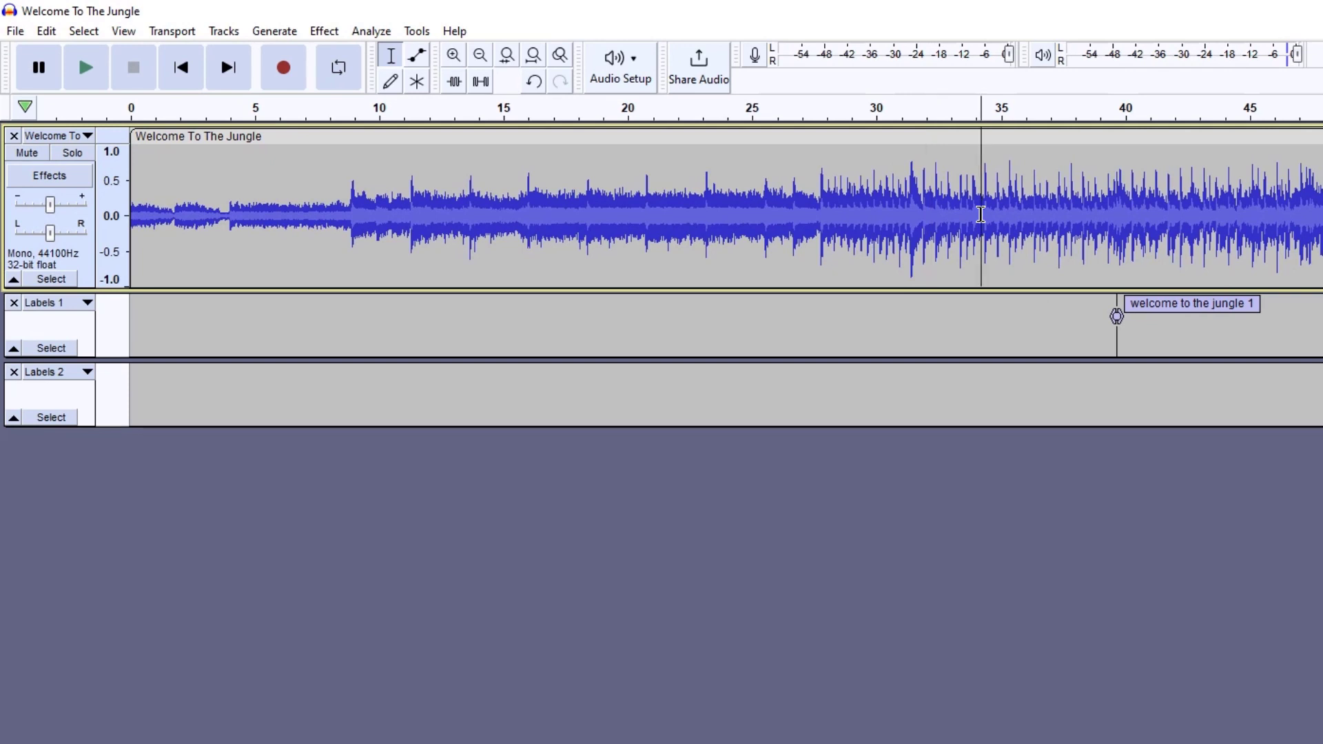
{"action": "left_click", "coordinate": [86, 66]}
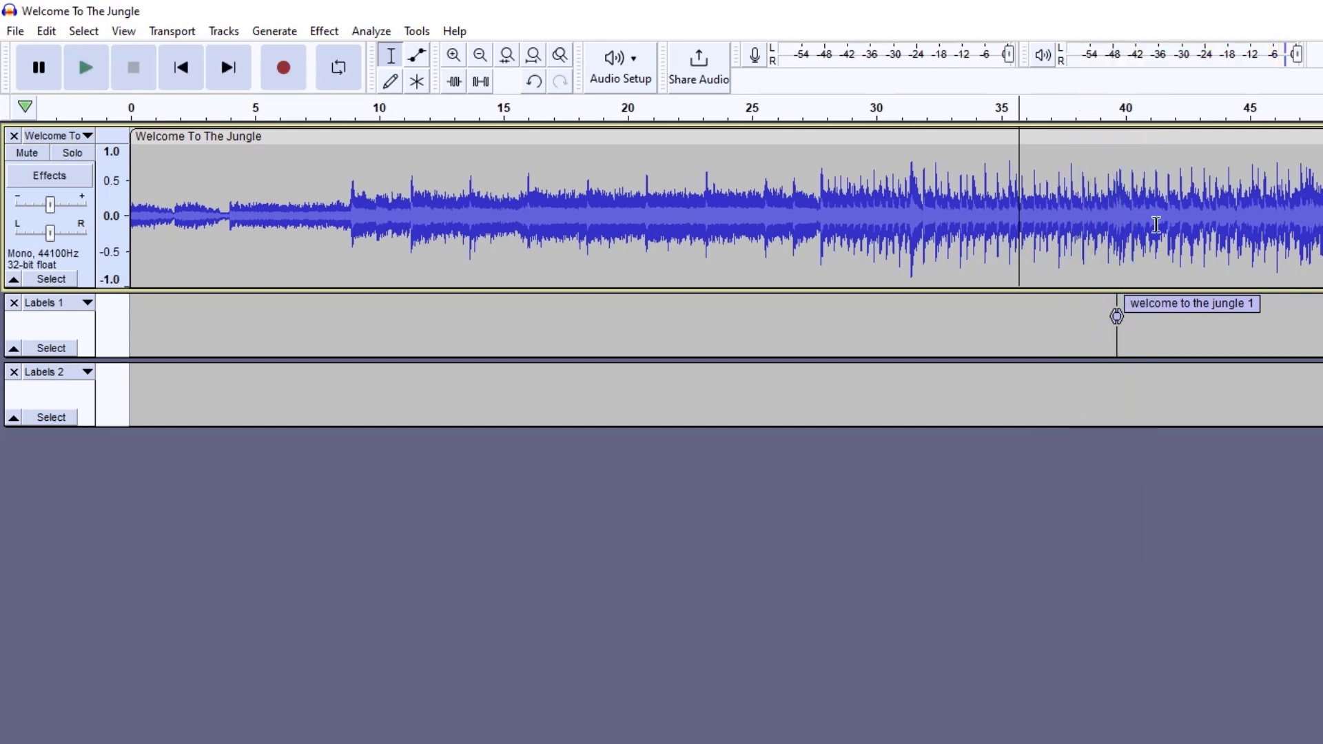
{"action": "mouse_move", "coordinate": [1137, 237]}
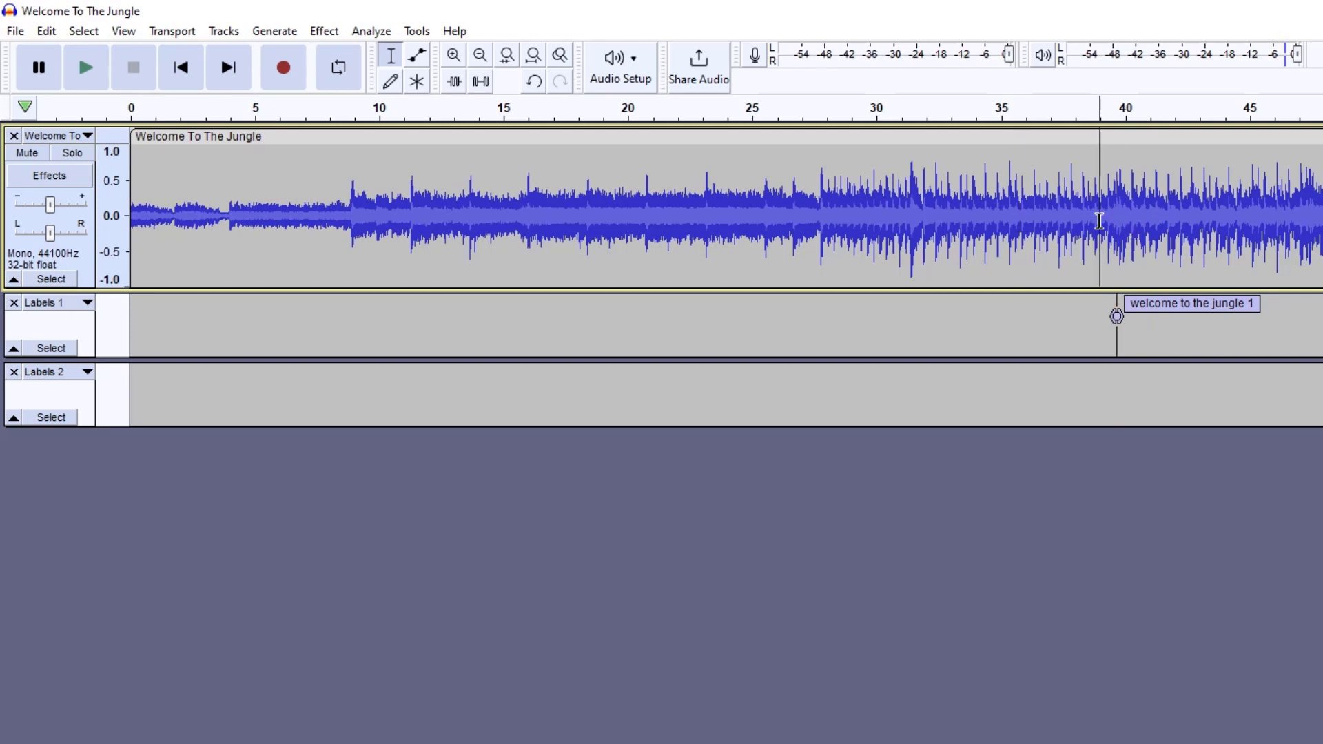
{"action": "left_click", "coordinate": [453, 55]}
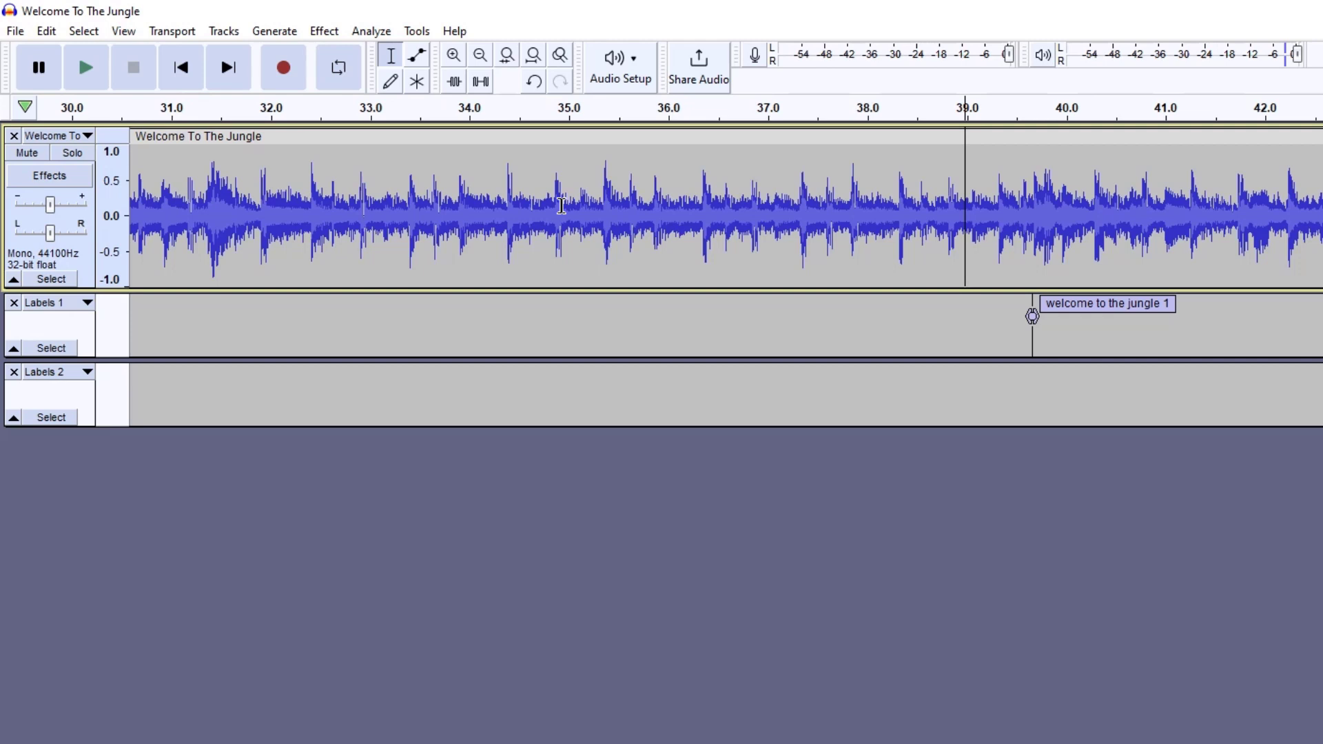
{"action": "mouse_move", "coordinate": [37, 67]}
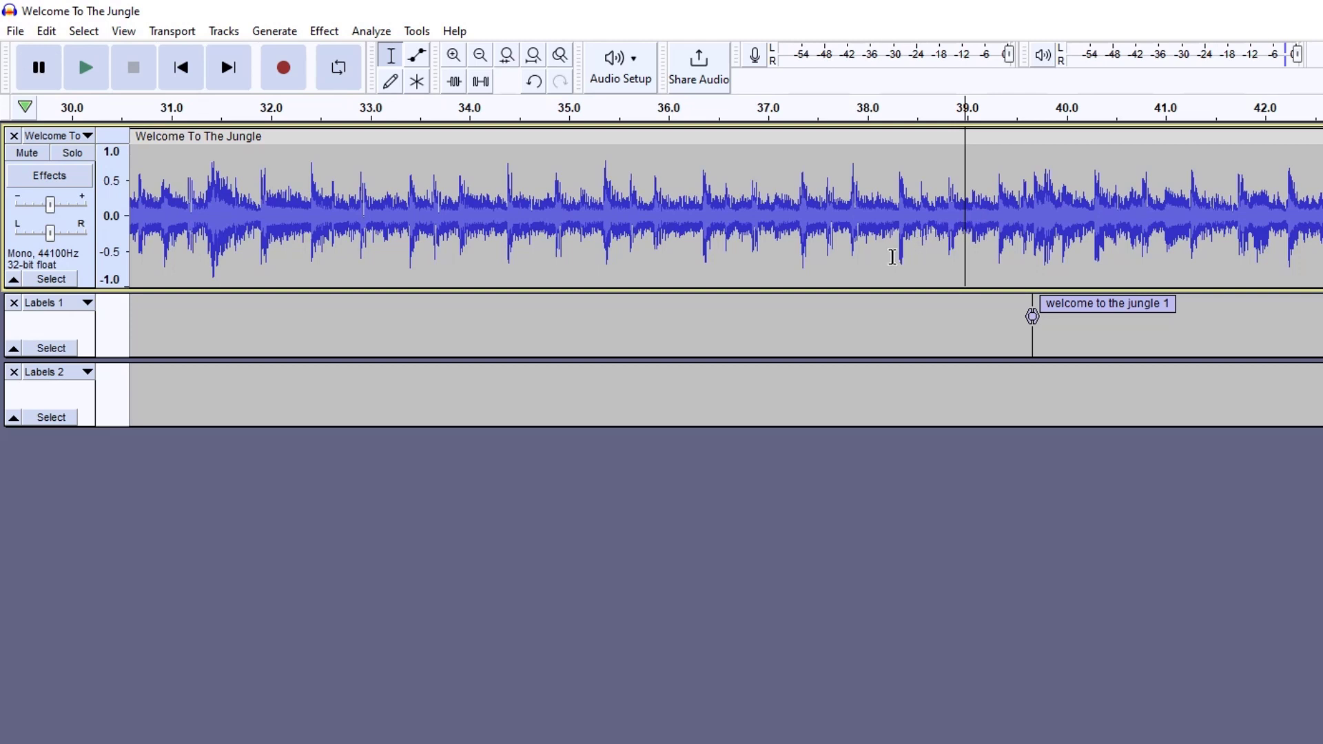
{"action": "mouse_move", "coordinate": [884, 256]}
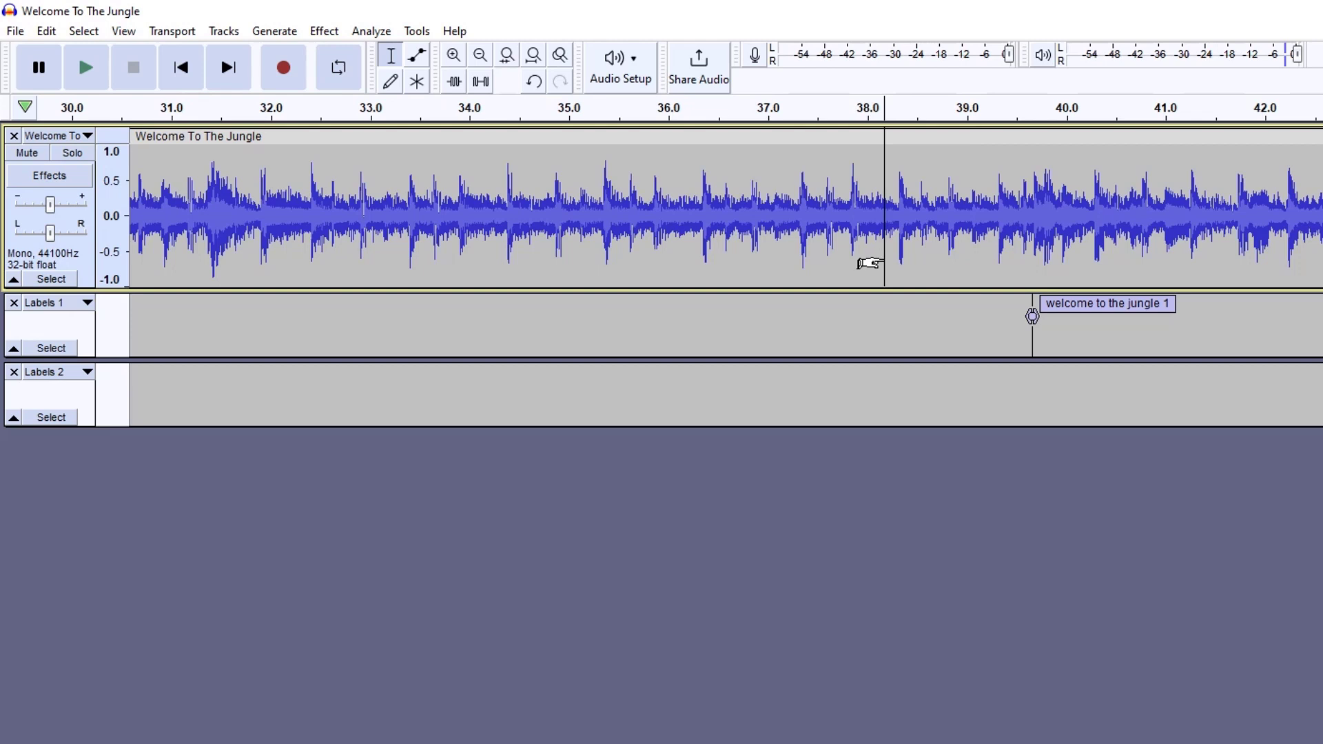
- Play from about 38 s and stop playback where the welcome to the jungle 1 section begins
{"action": "left_click", "coordinate": [85, 66]}
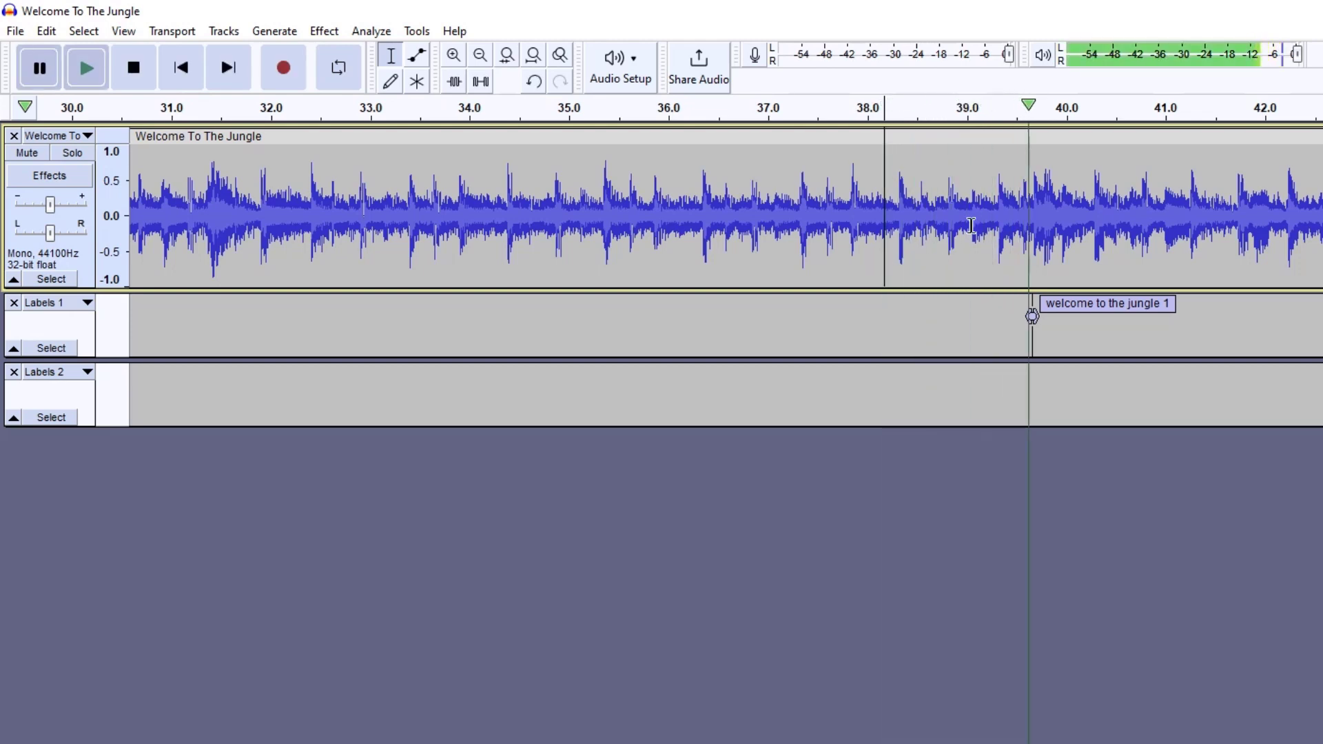
{"action": "left_click", "coordinate": [1034, 211]}
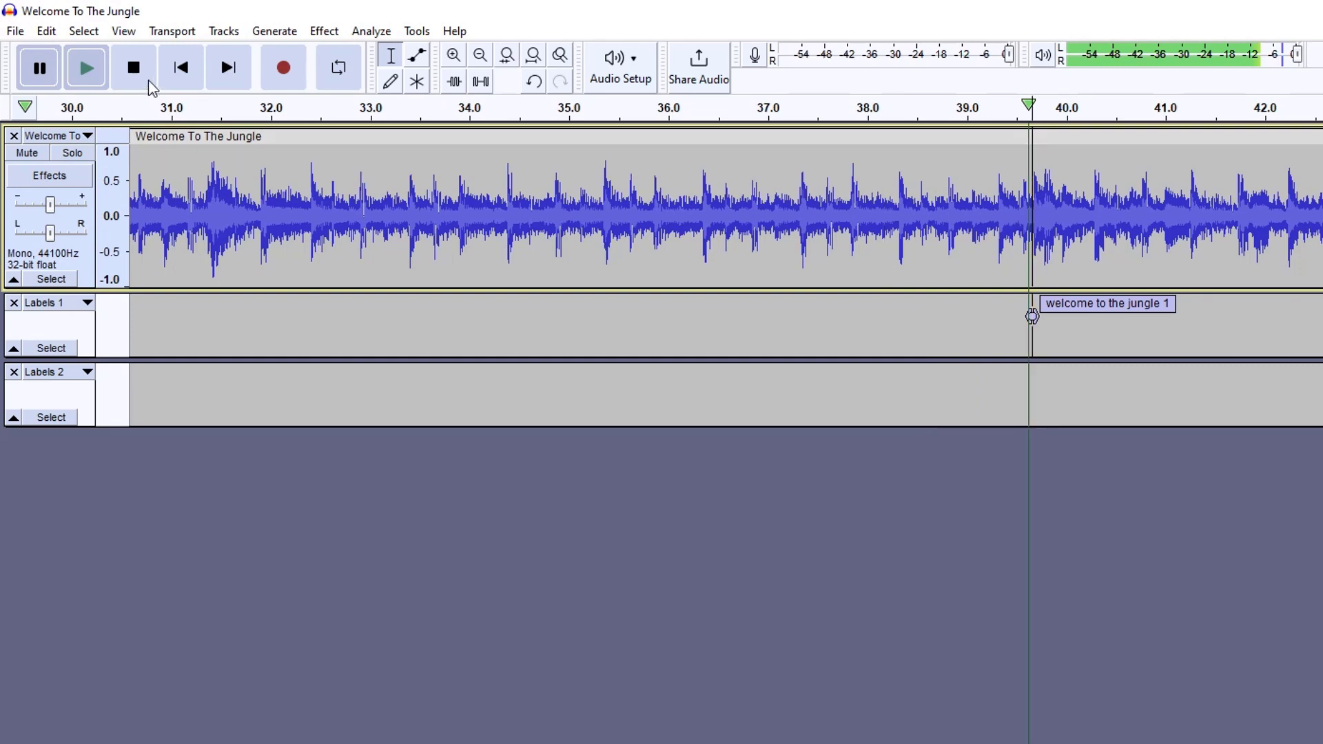
{"action": "left_click", "coordinate": [85, 67]}
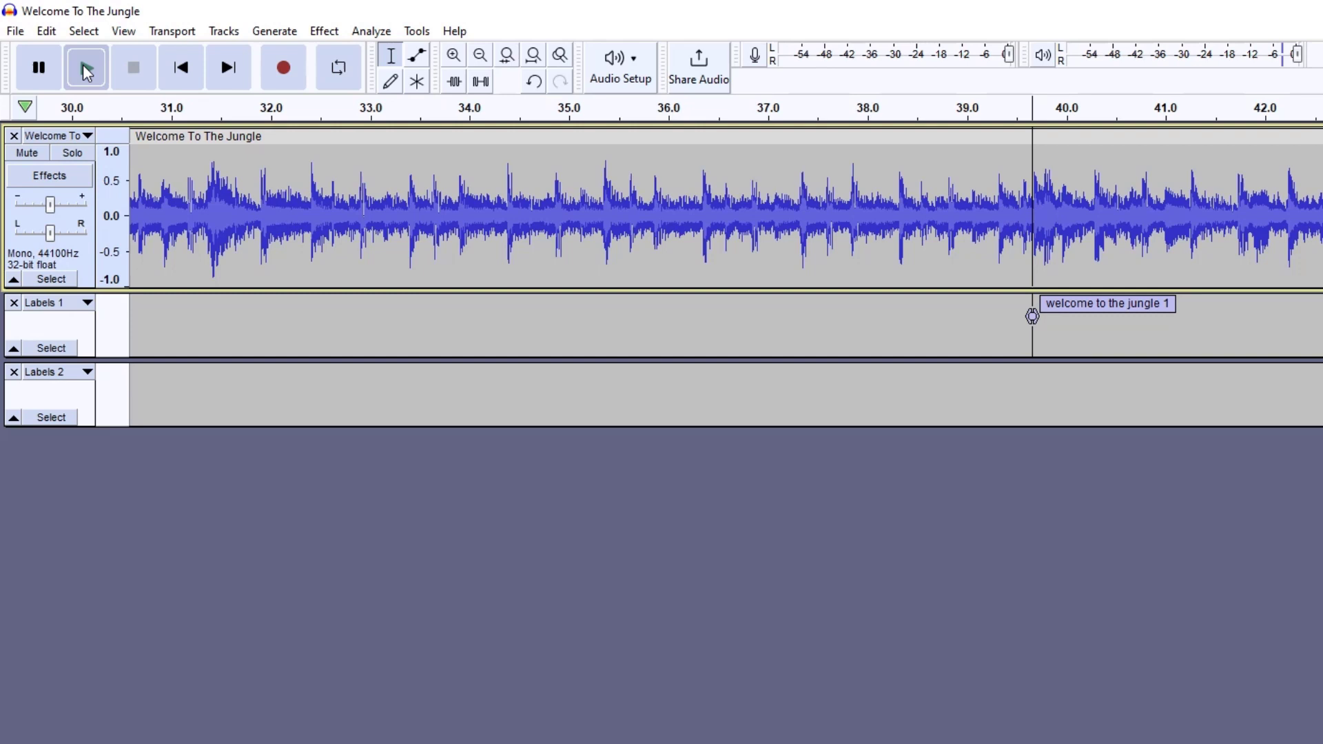
{"action": "left_click", "coordinate": [86, 67]}
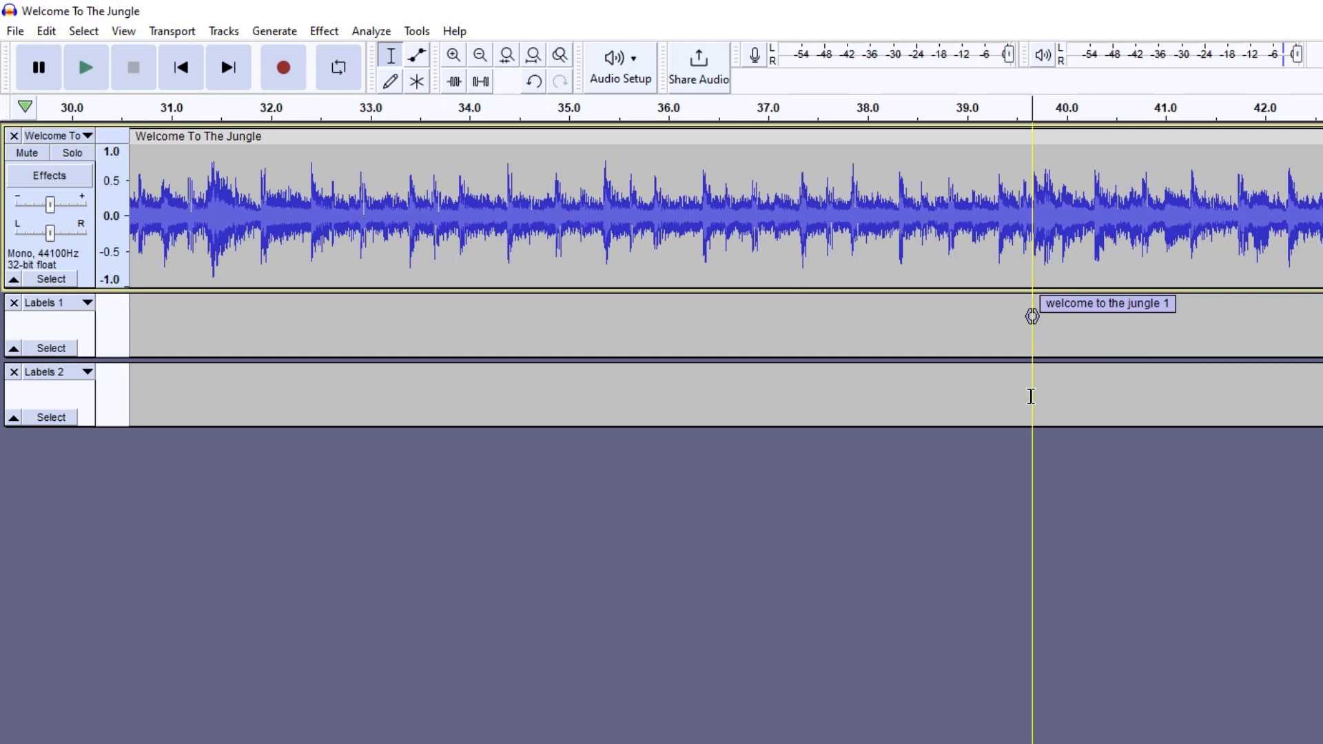
- Name the new Labels 2 label 'welcome to the jungle' at the first section's start
{"action": "type", "text": "welcome to the"}
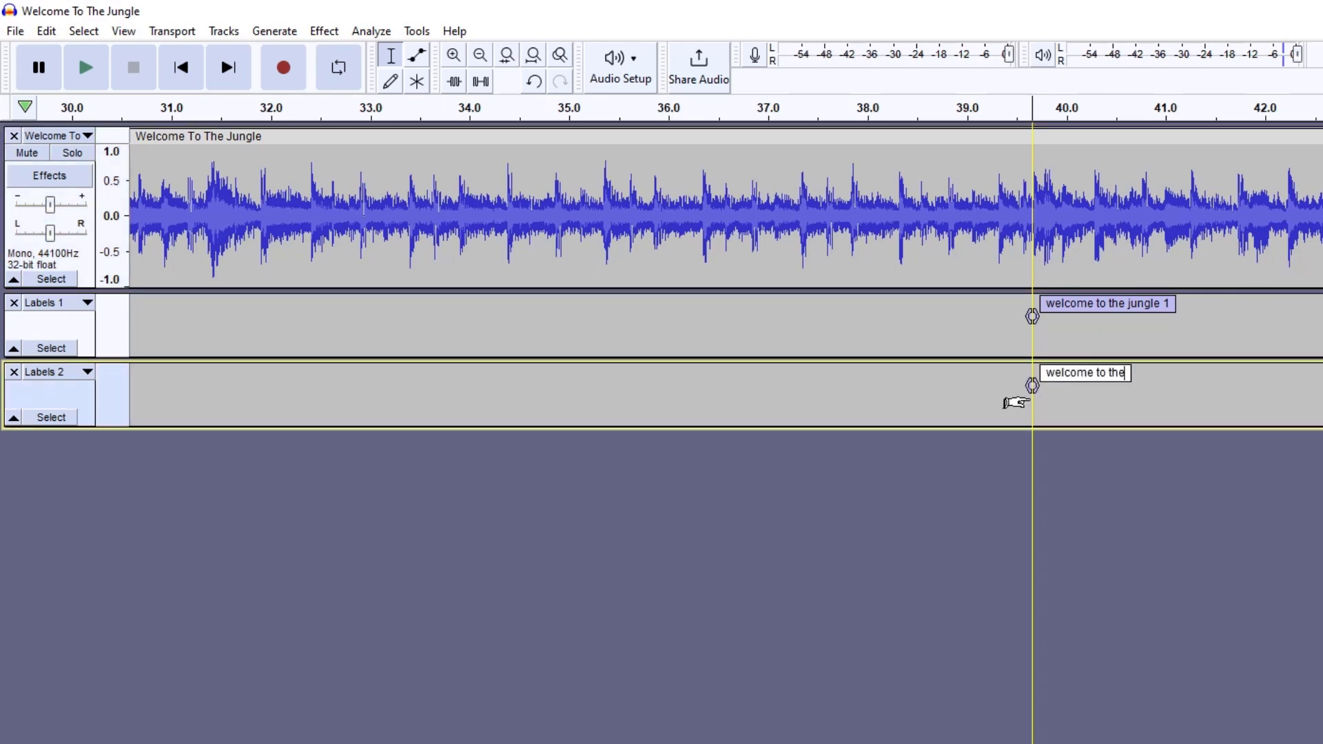
{"action": "type", "text": "jub"}
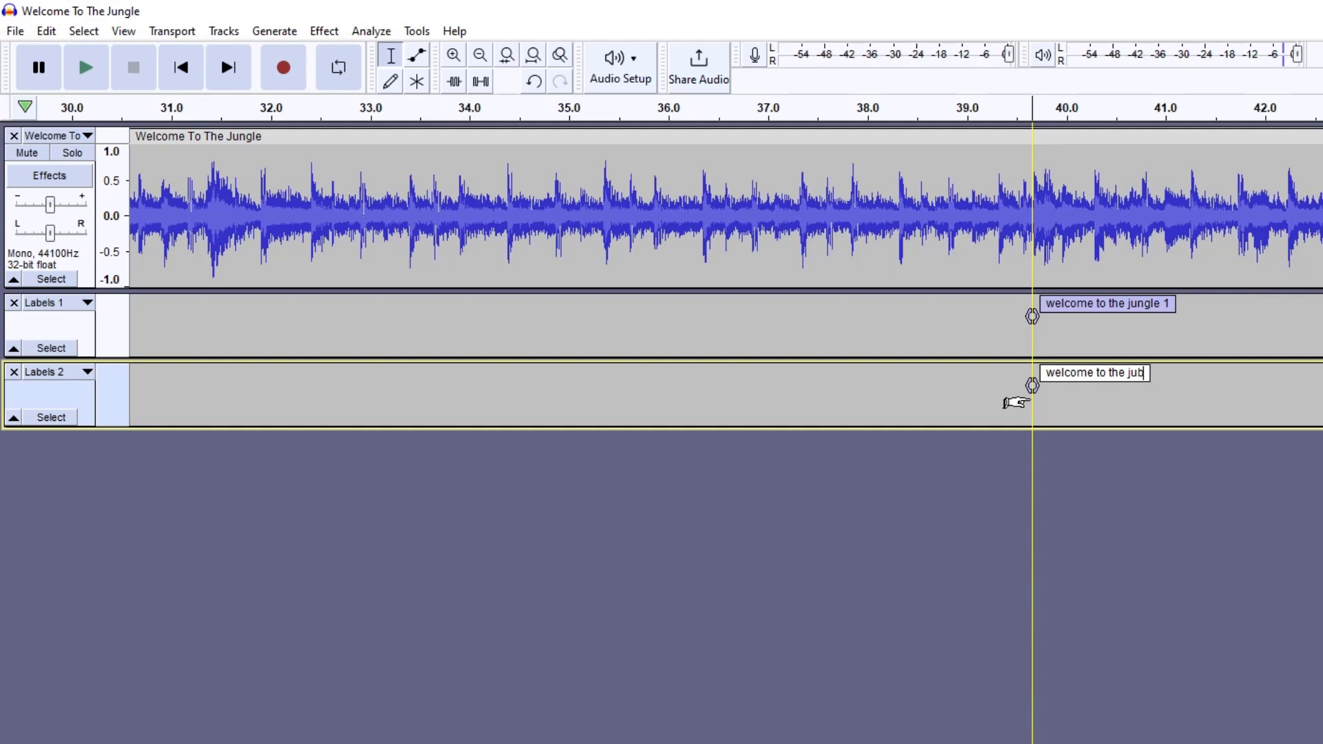
{"action": "type", "text": "ngle"}
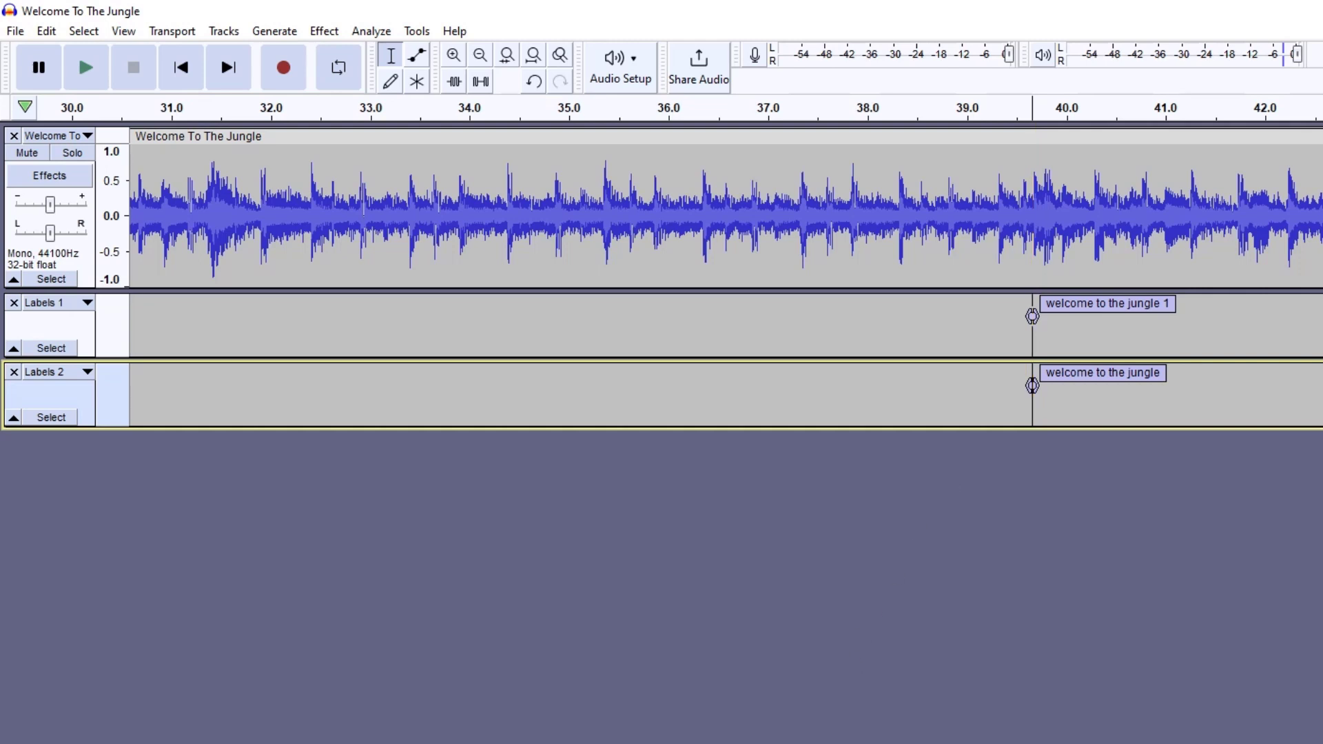
{"action": "scroll", "scroll_direction": "right", "scroll_amount": 3}
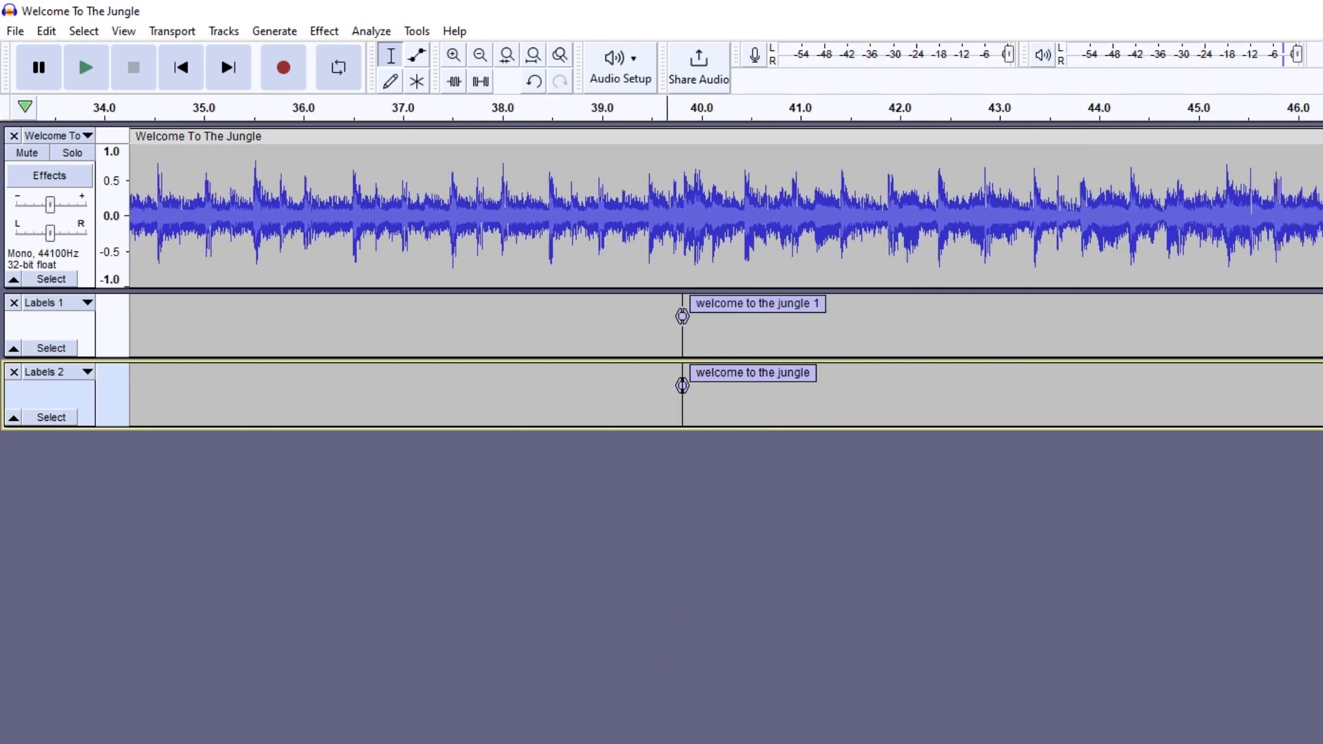
{"action": "scroll", "scroll_direction": "right", "scroll_amount": 3}
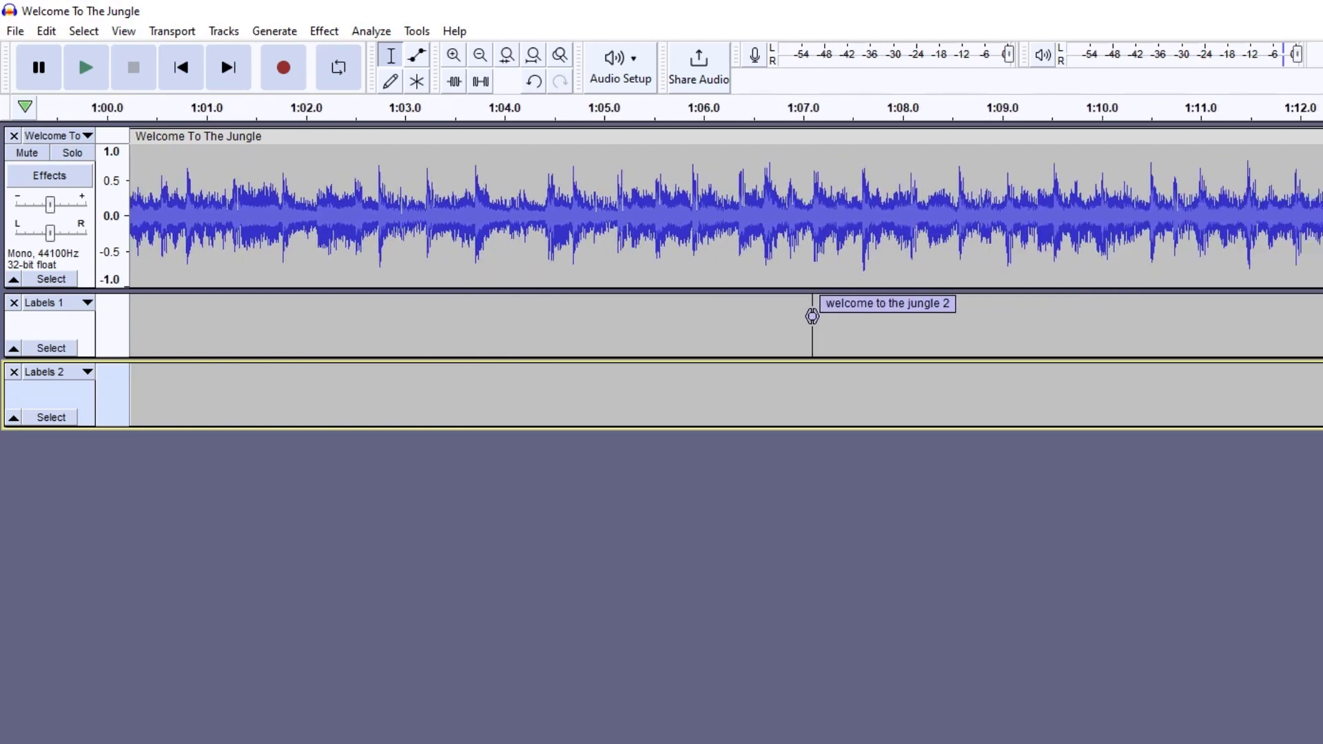
{"action": "mouse_move", "coordinate": [670, 234]}
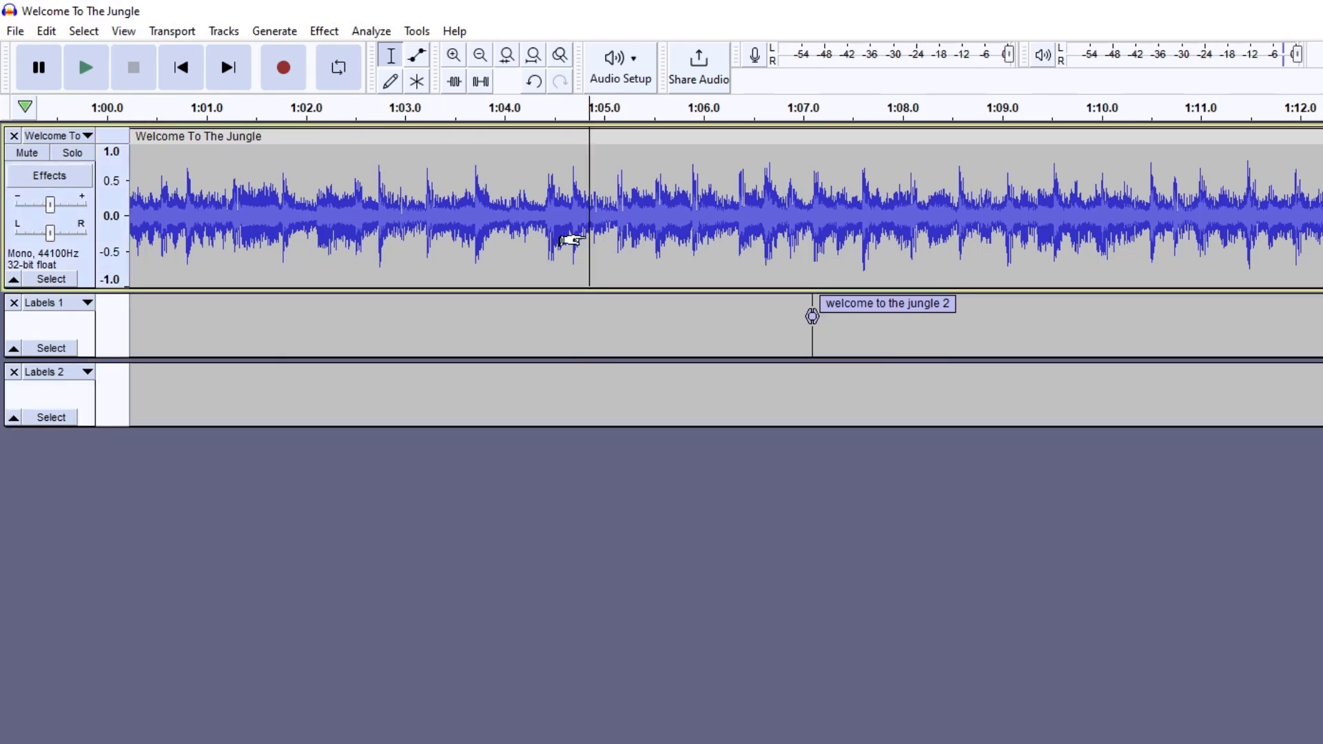
{"action": "left_click", "coordinate": [85, 66]}
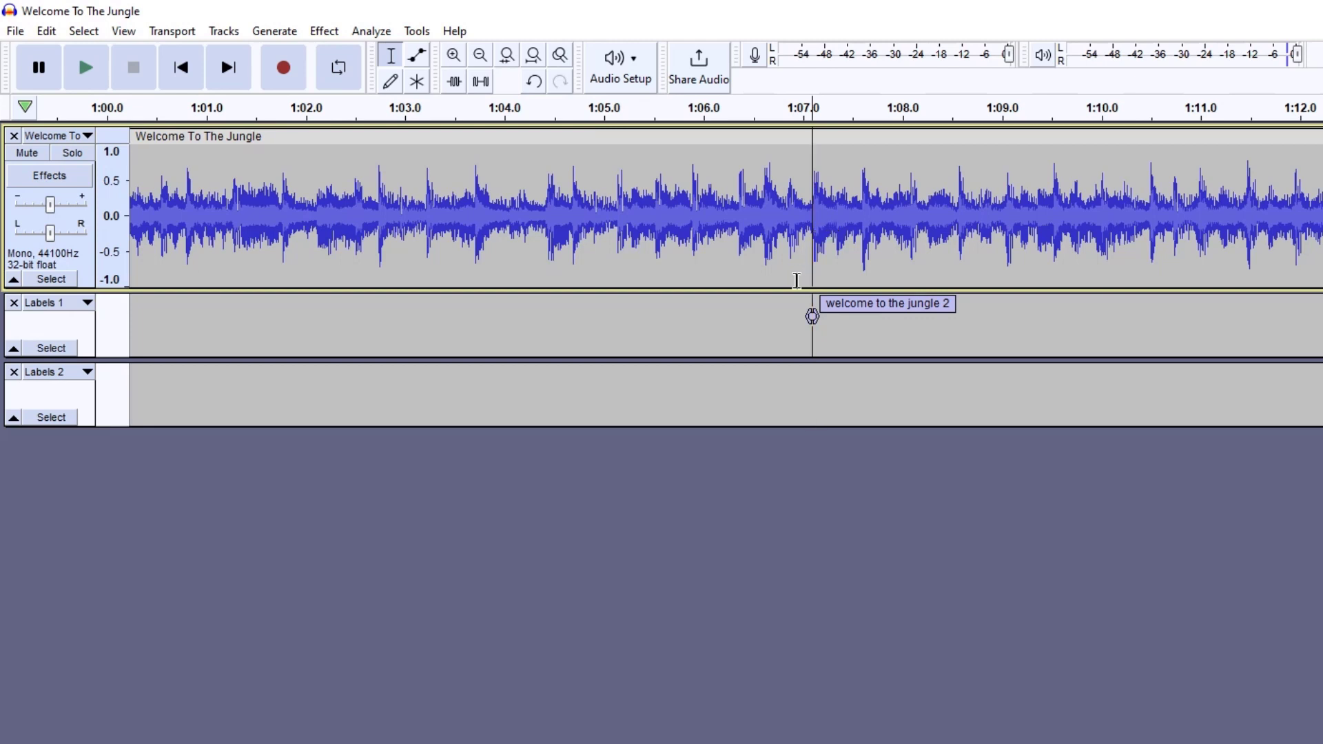
{"action": "left_click", "coordinate": [86, 66]}
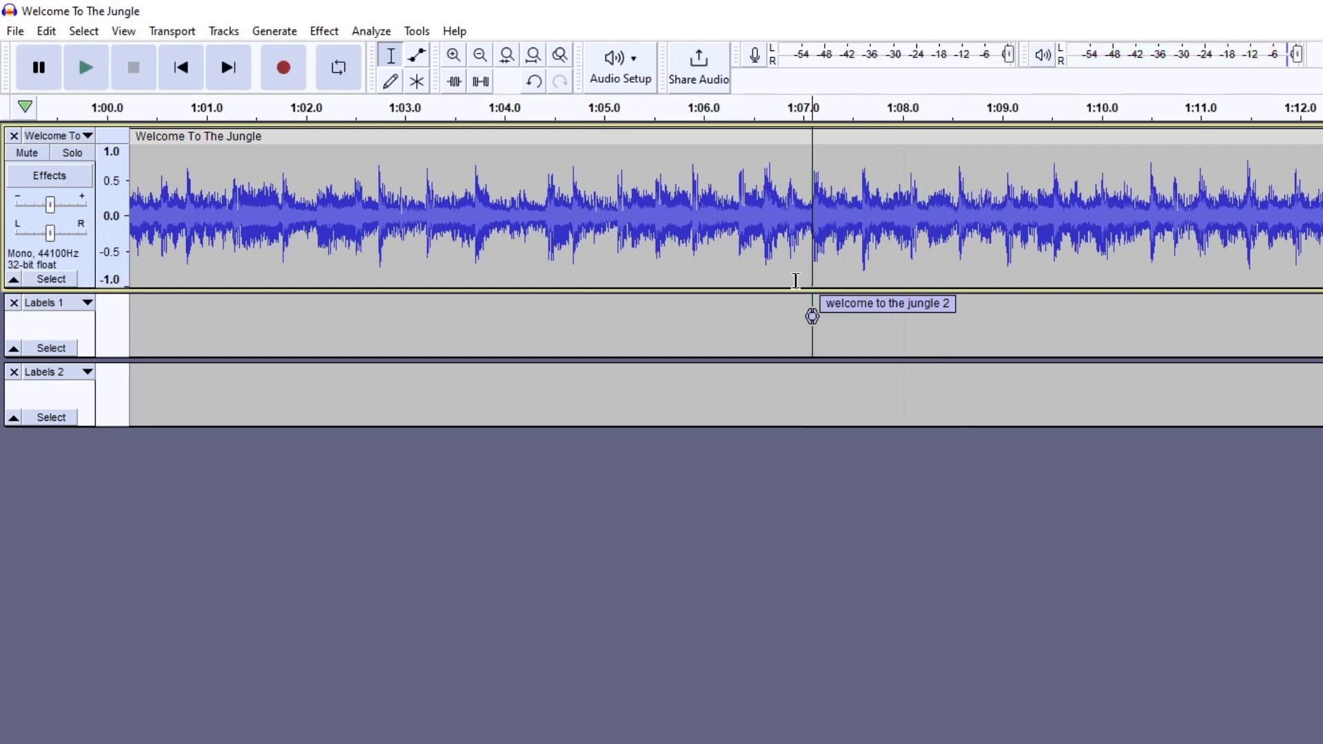
{"action": "mouse_move", "coordinate": [813, 386]}
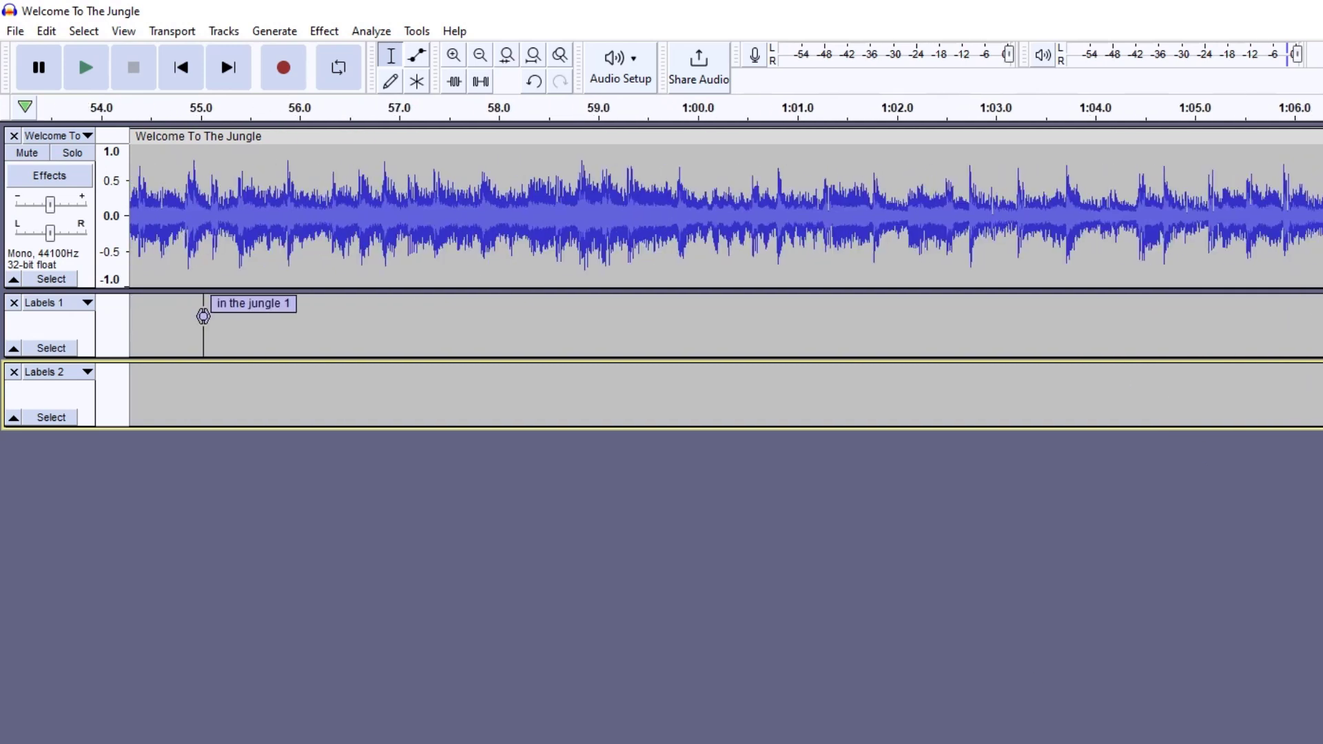
{"action": "mouse_move", "coordinate": [460, 143]}
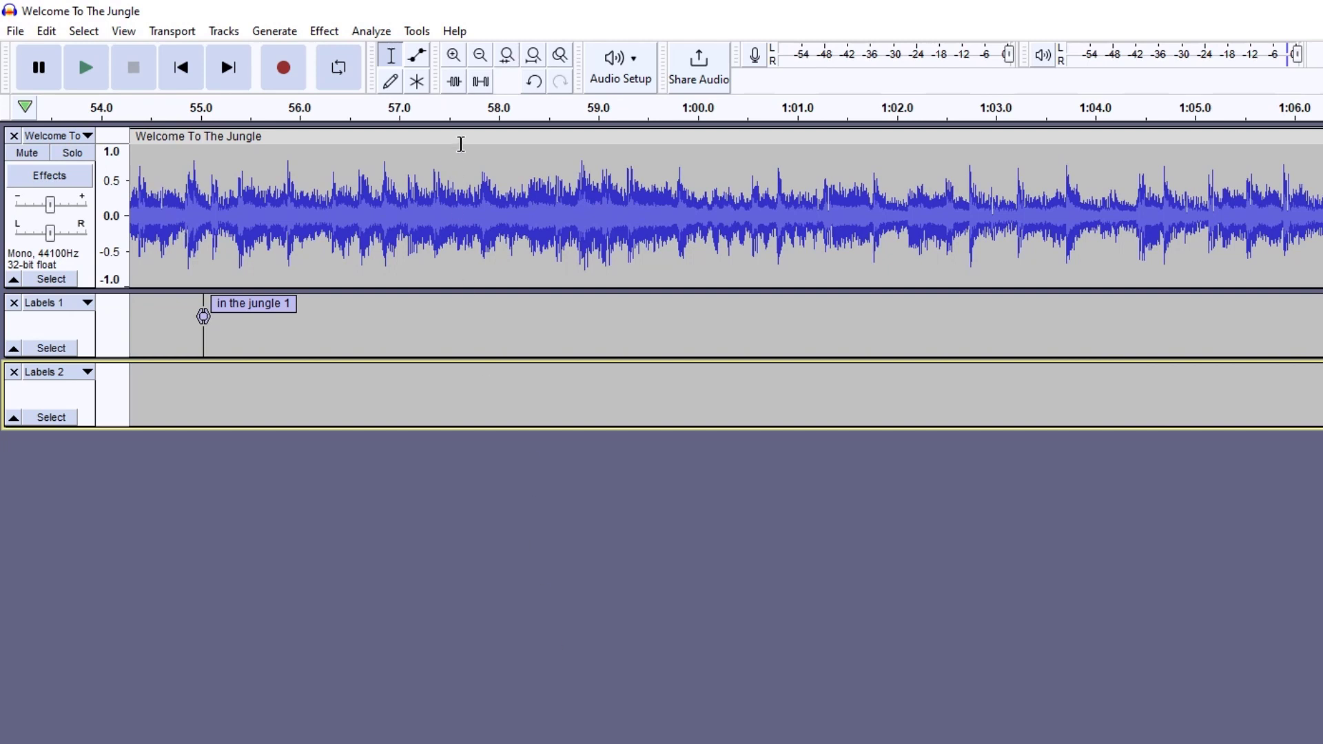
{"action": "left_click", "coordinate": [480, 55]}
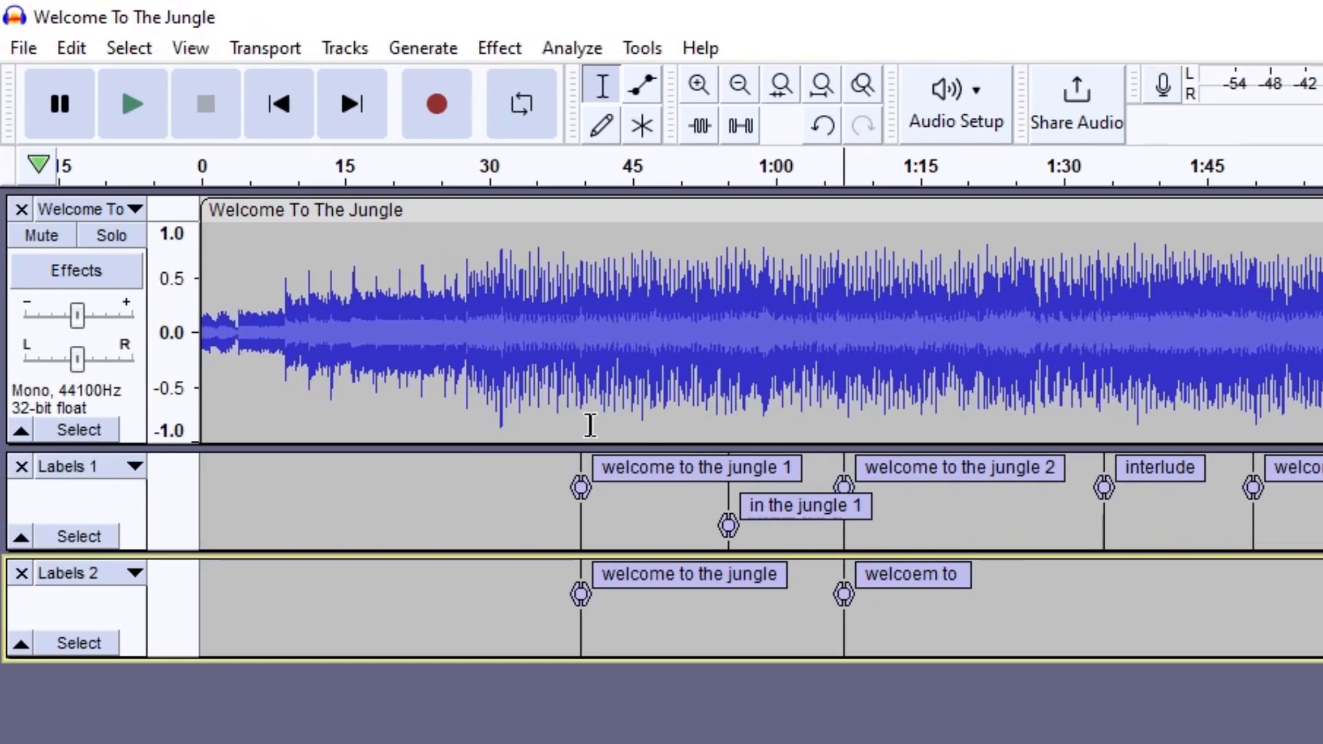
{"action": "mouse_move", "coordinate": [590, 456]}
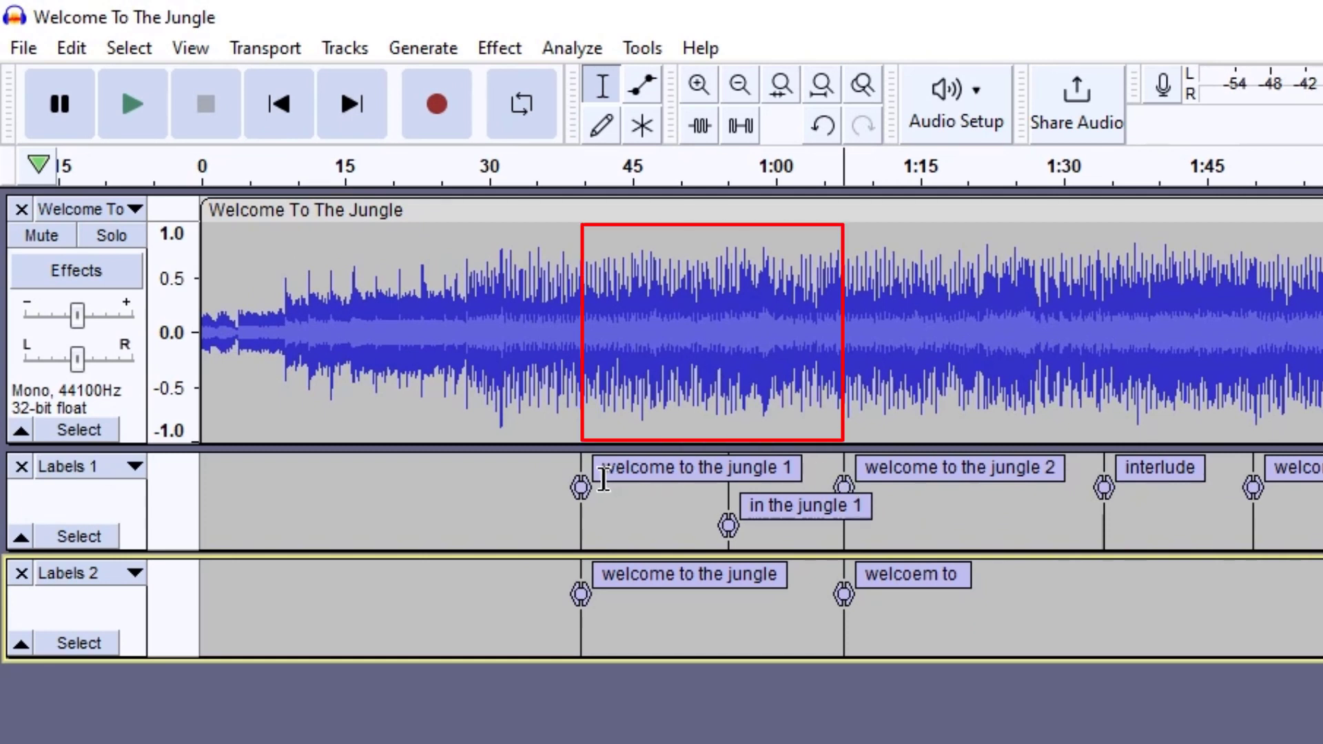
{"action": "mouse_move", "coordinate": [558, 343]}
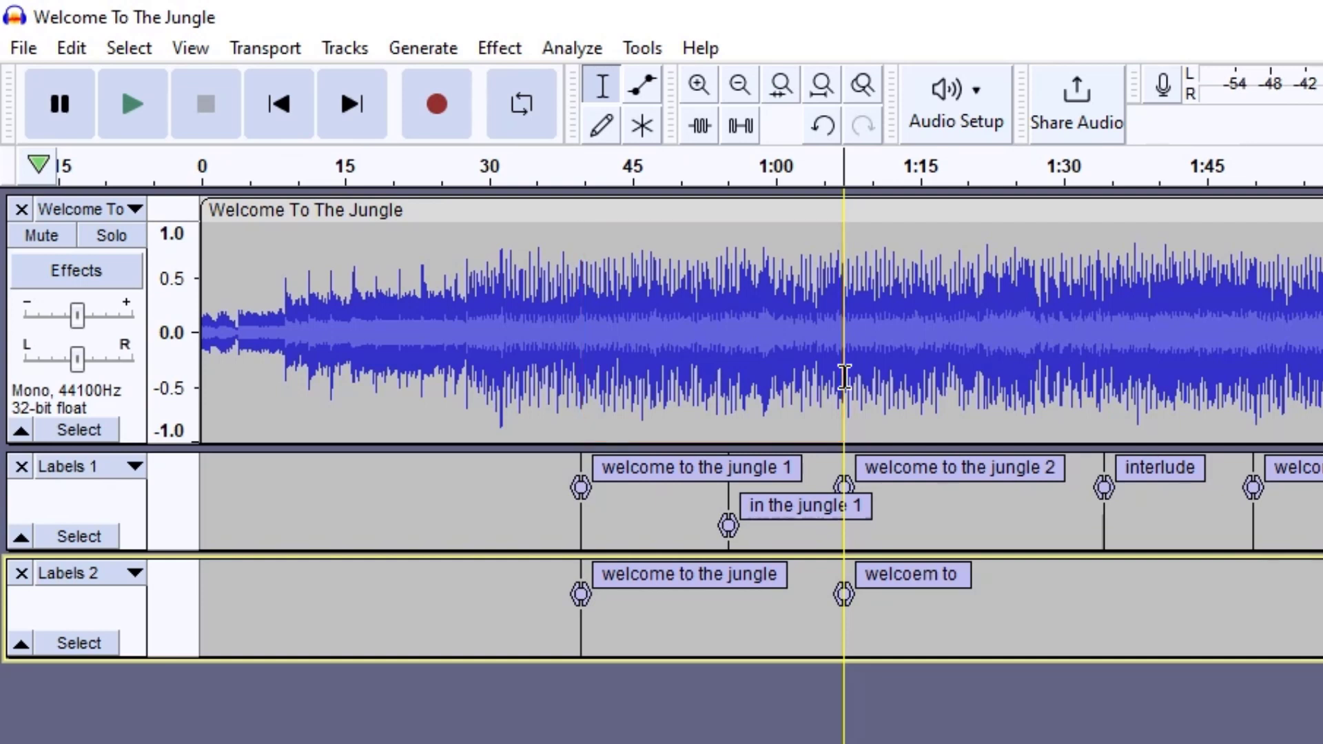
- Select the audio from about 0:37 to 1:11 and fit that selection to the window width
{"action": "left_click", "coordinate": [552, 388]}
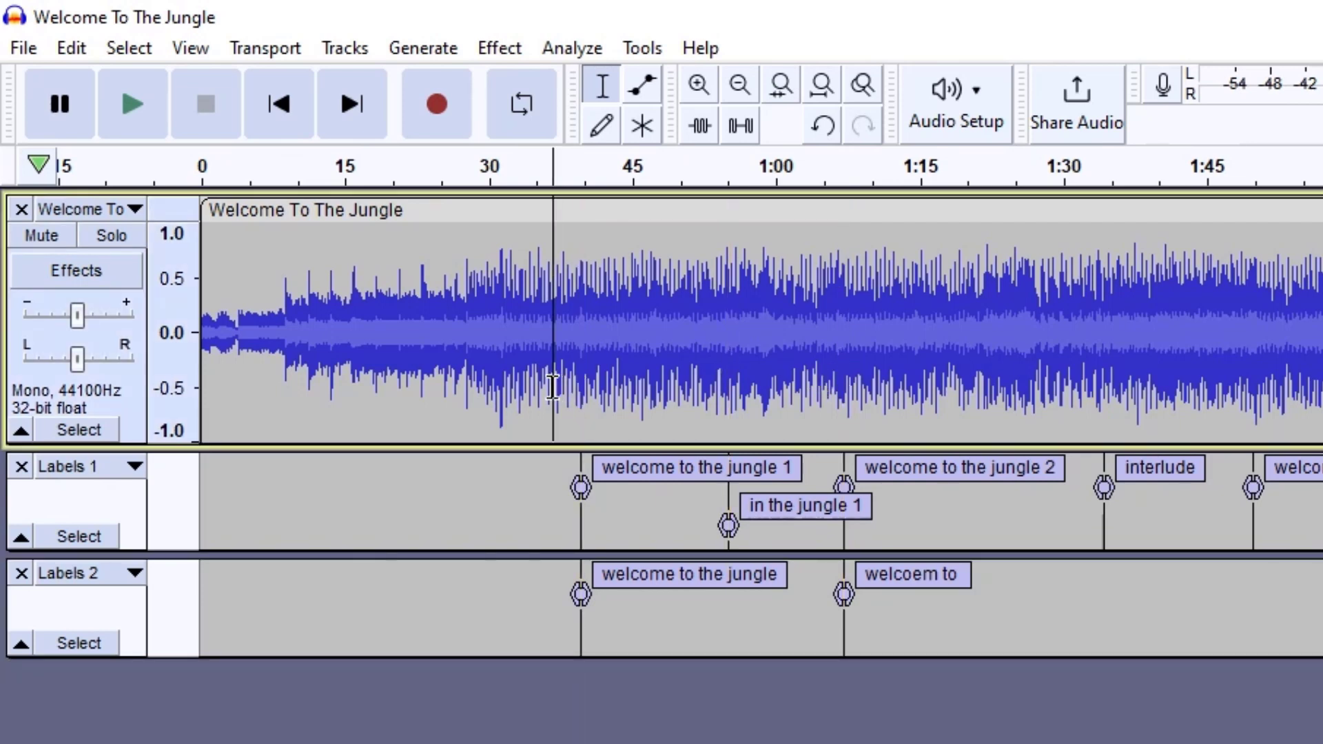
{"action": "left_click_drag", "start_coordinate": [553, 405], "coordinate": [899, 406]}
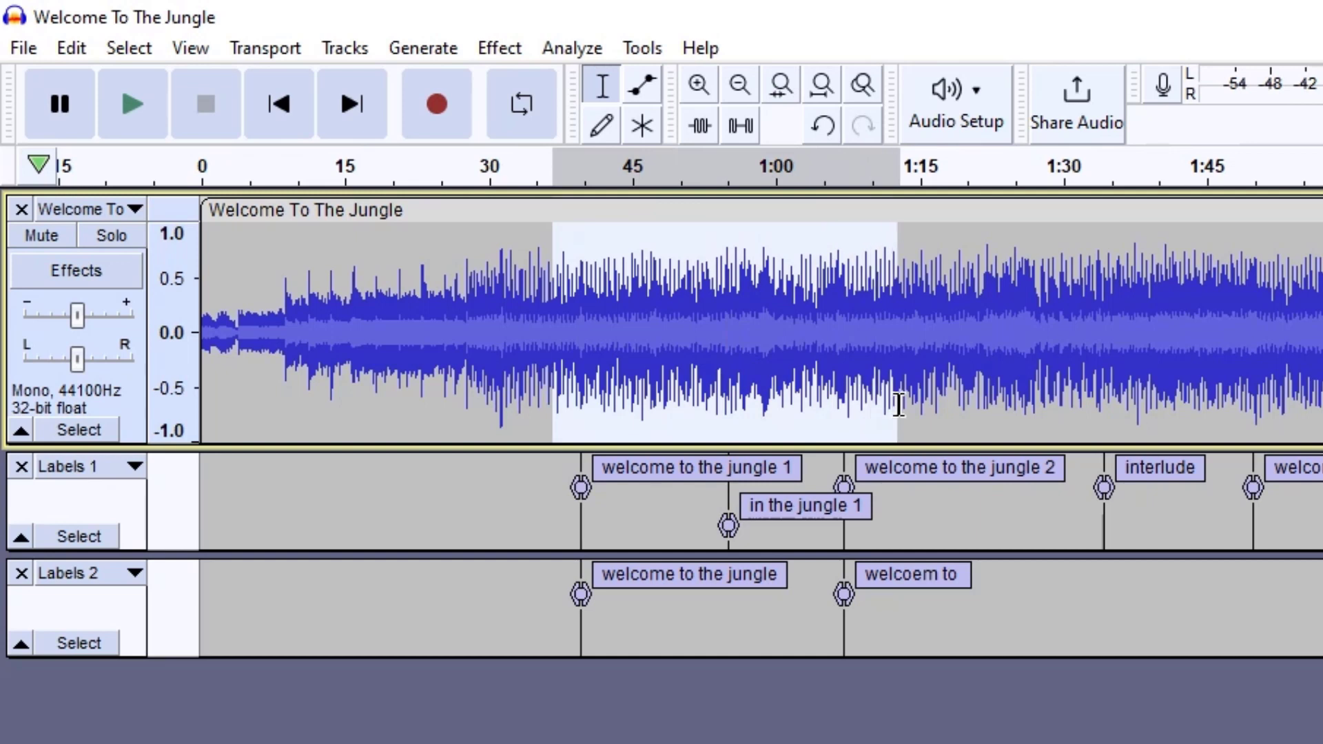
{"action": "left_click", "coordinate": [728, 406]}
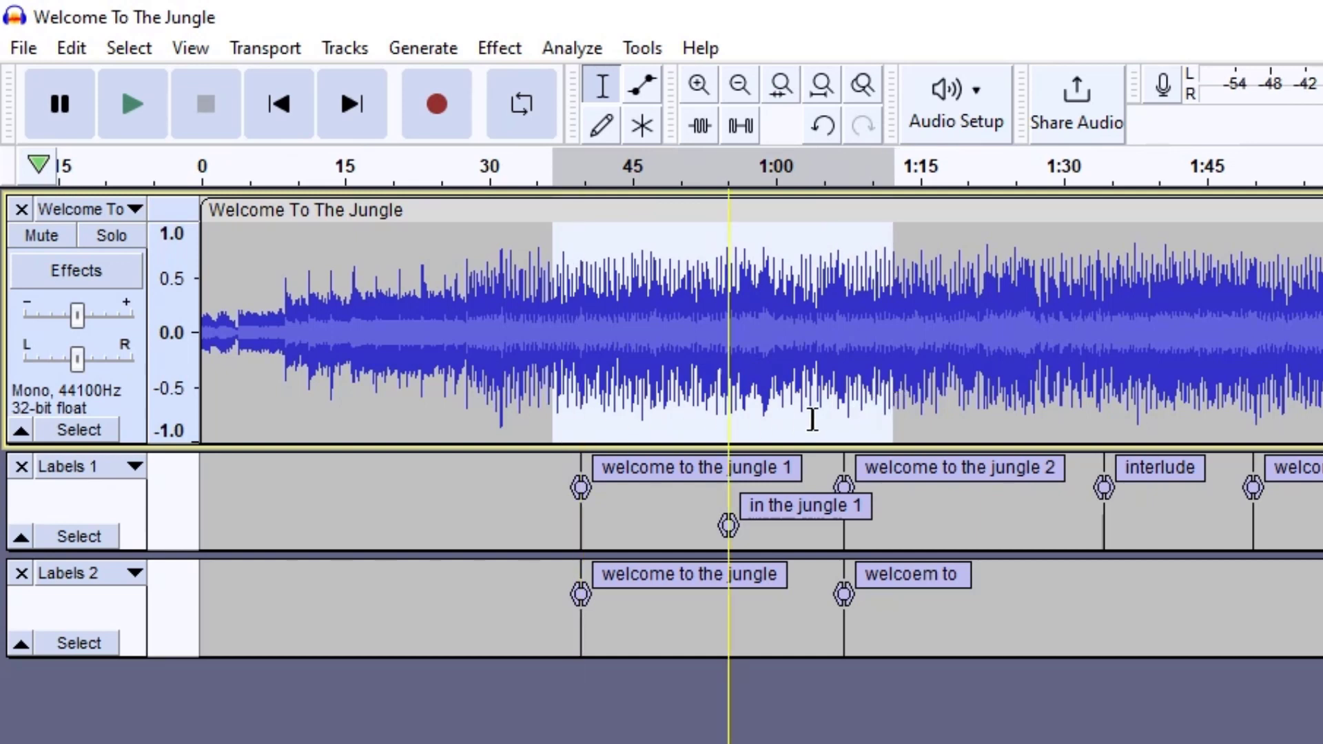
{"action": "left_click", "coordinate": [844, 422]}
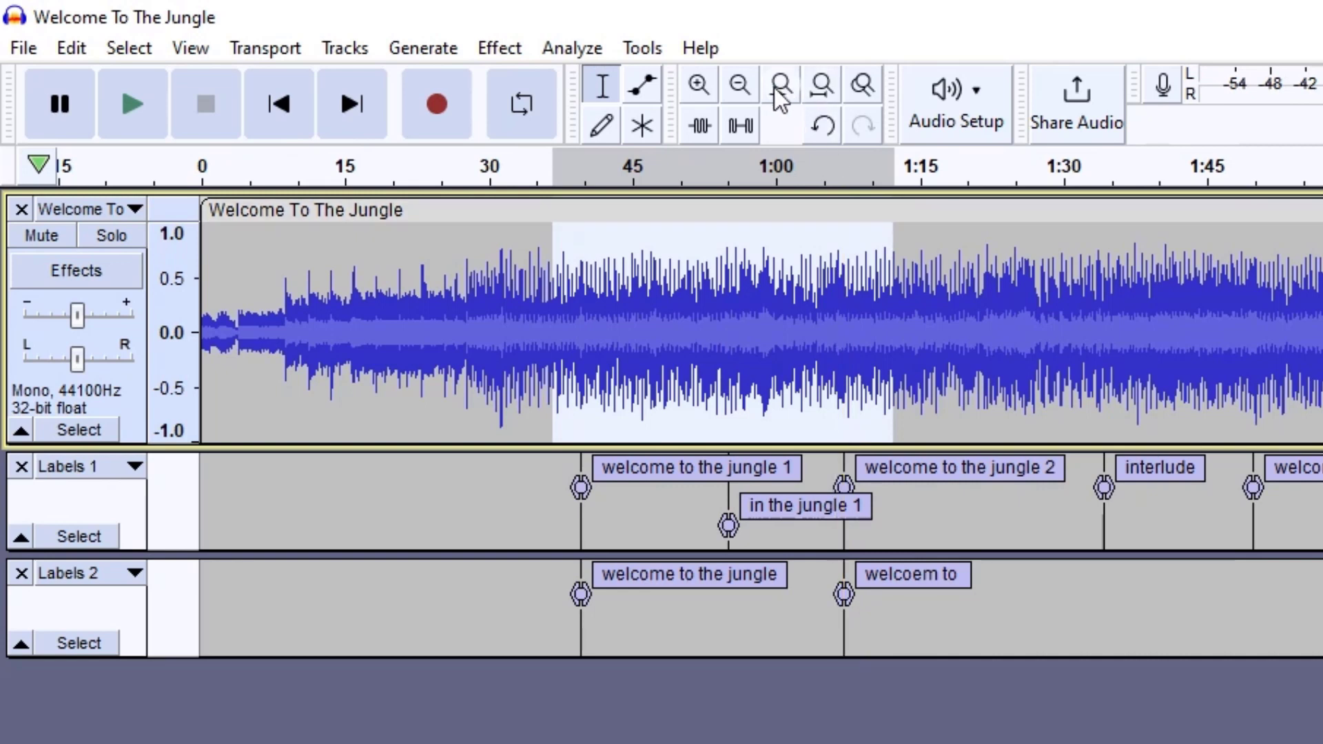
{"action": "mouse_move", "coordinate": [778, 84]}
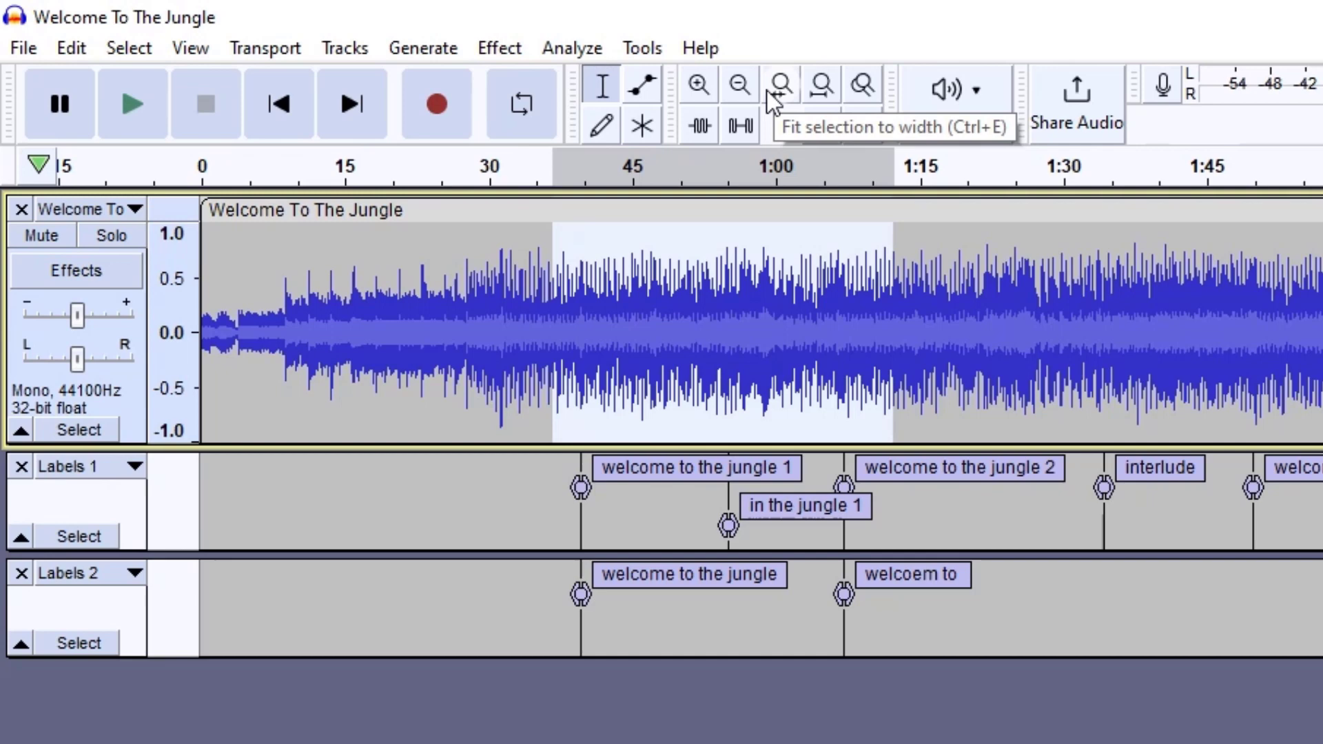
{"action": "left_click", "coordinate": [778, 84]}
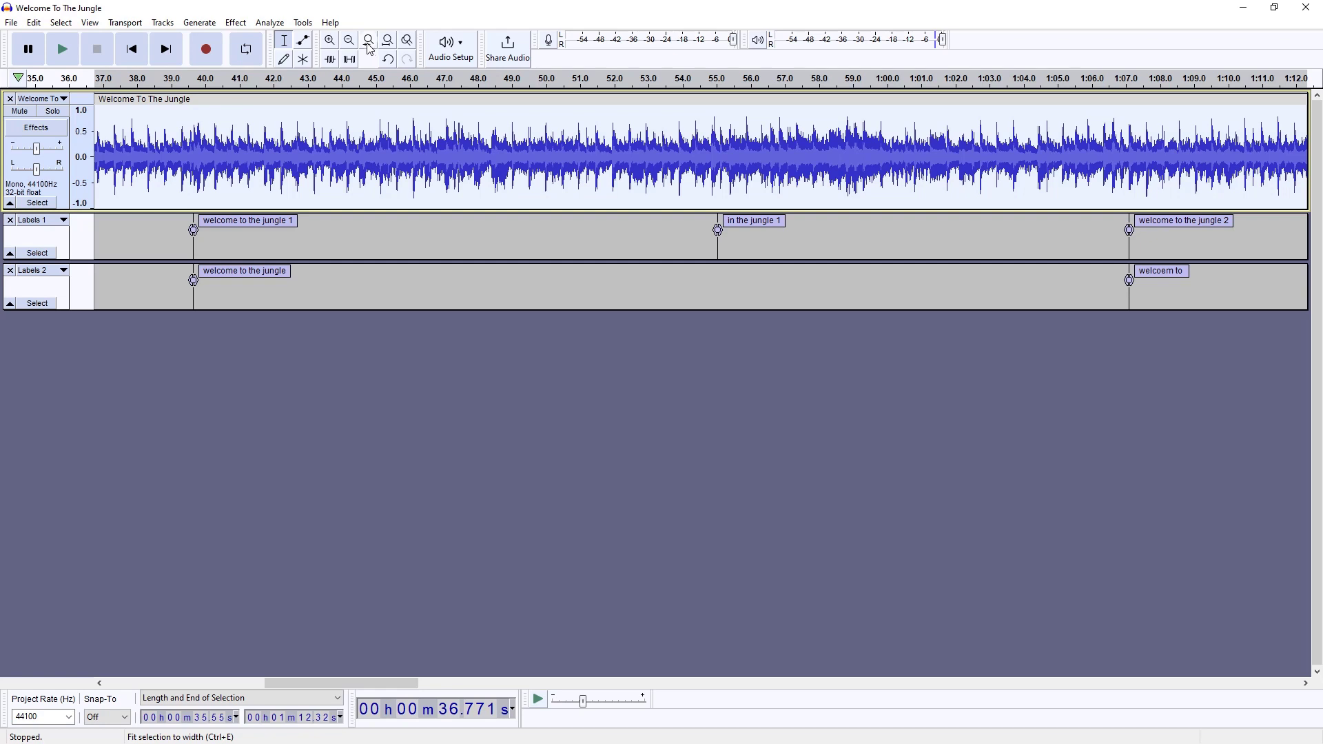
- Move Labels 2 above Labels 1 and start a selection at the welcome to the jungle marker
{"action": "left_click", "coordinate": [64, 221]}
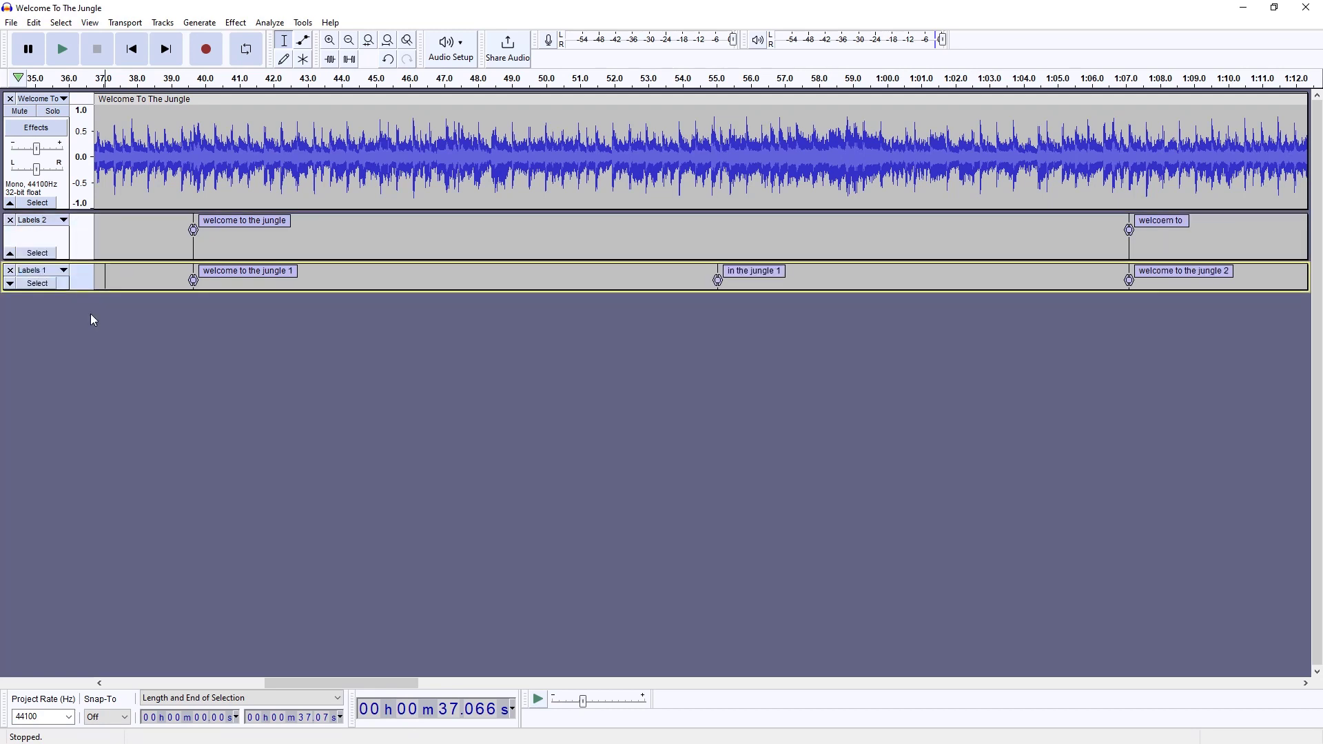
{"action": "left_click", "coordinate": [193, 155]}
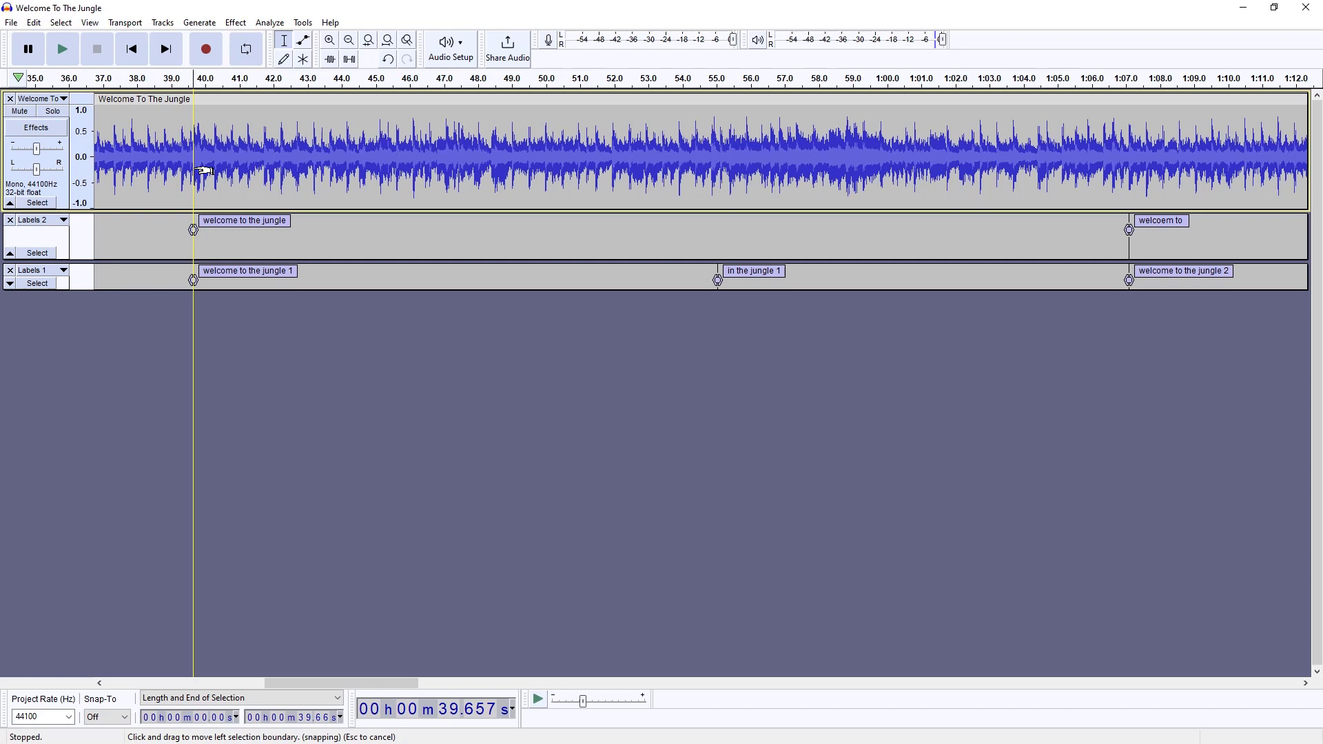
{"action": "mouse_move", "coordinate": [230, 164]}
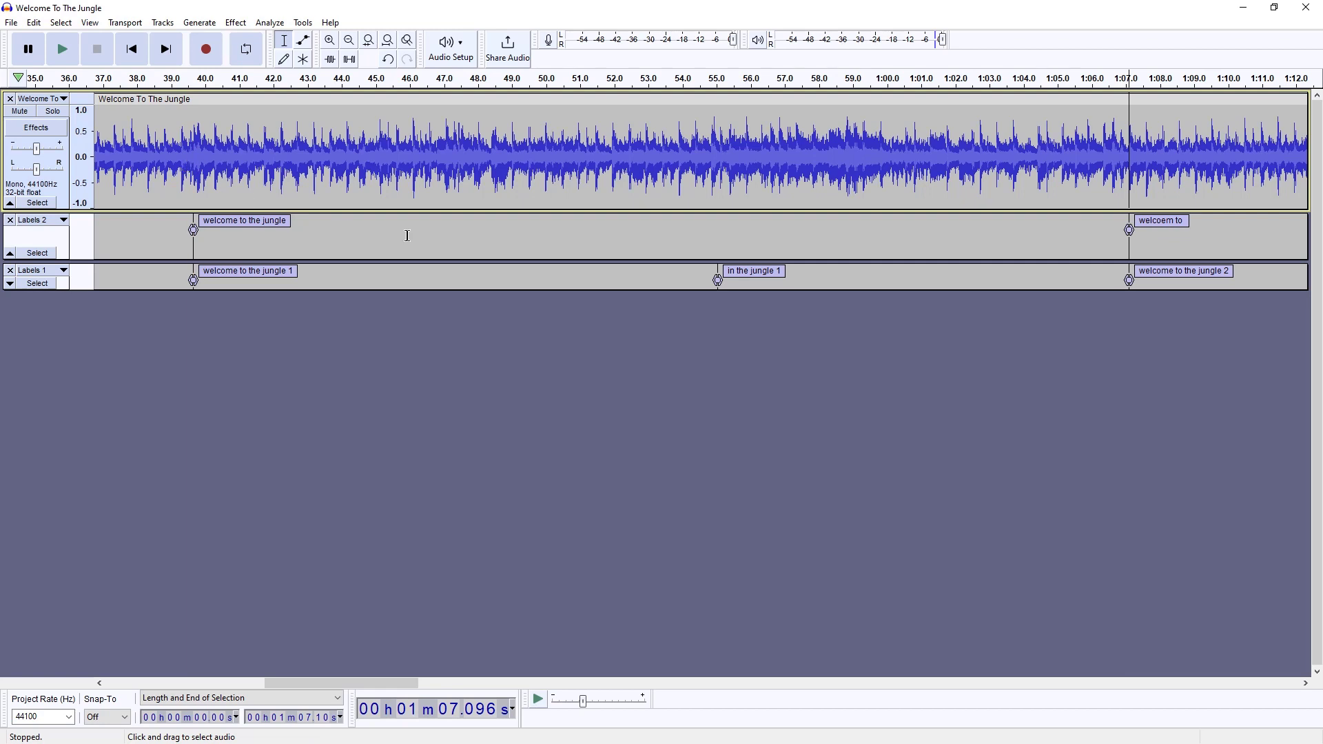
{"action": "mouse_move", "coordinate": [1146, 193]}
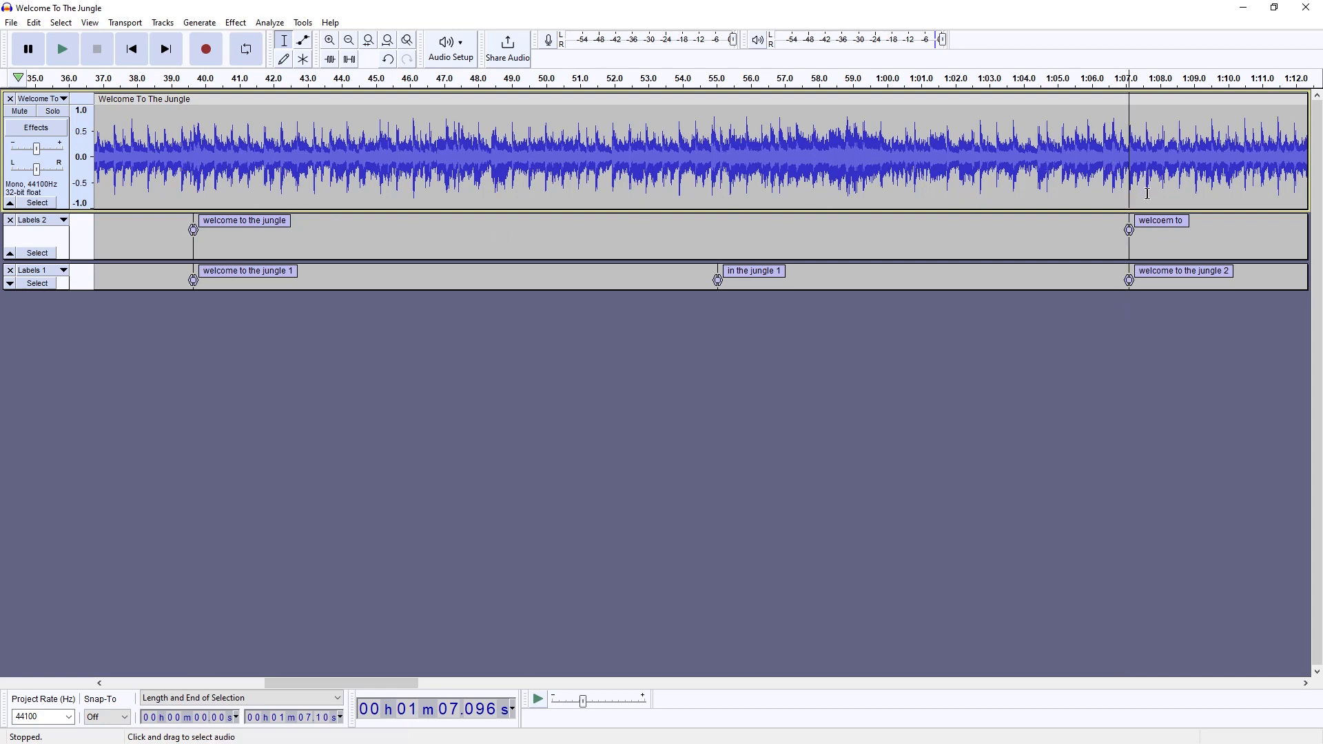
{"action": "mouse_move", "coordinate": [1129, 205]}
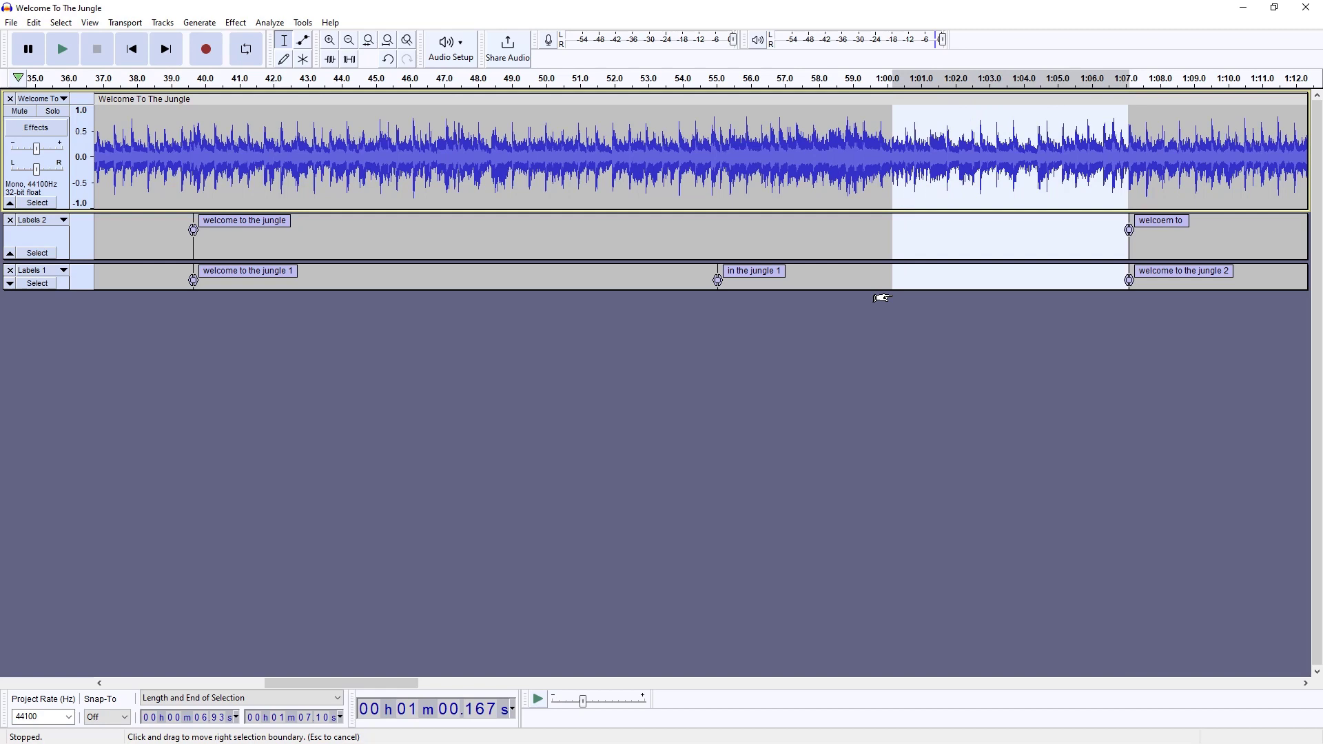
- Extend the selection back to welcome to the jungle 1 and delete that section of the song
{"action": "left_click_drag", "start_coordinate": [880, 297], "coordinate": [855, 298]}
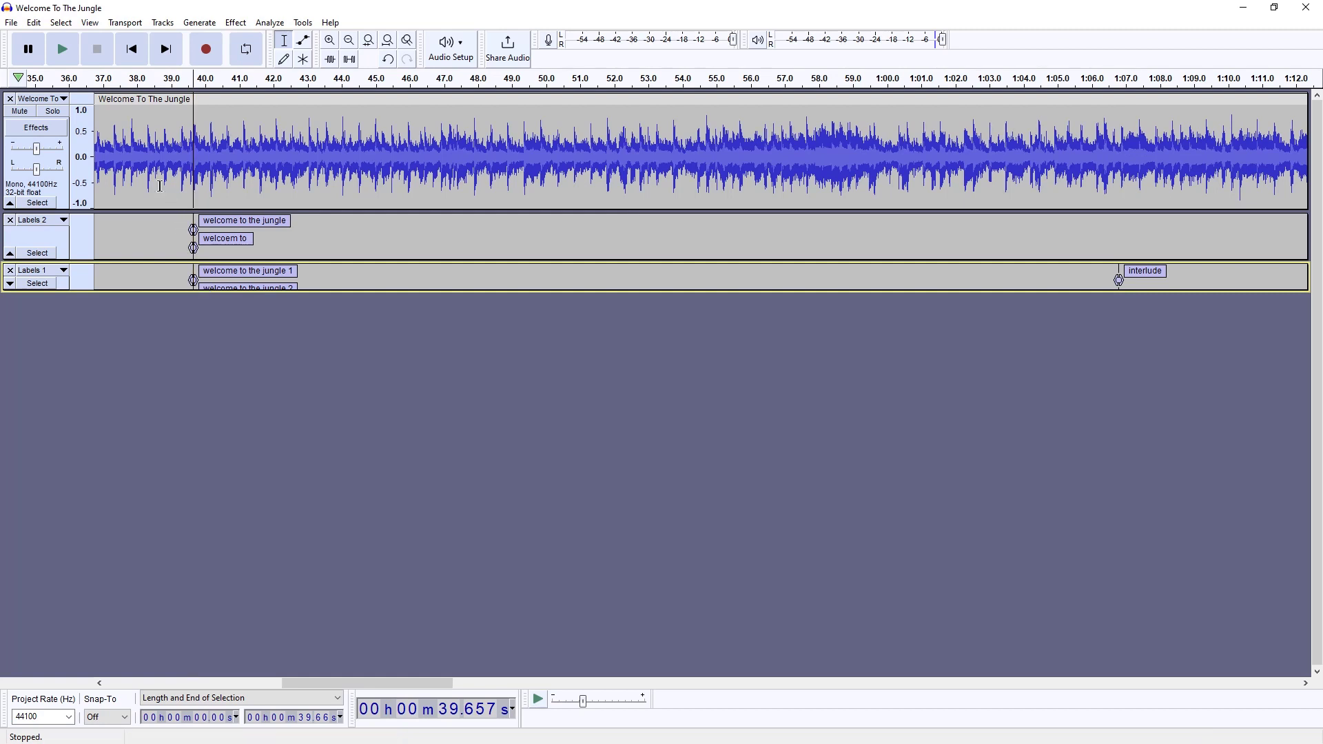
{"action": "left_click_drag", "start_coordinate": [193, 155], "coordinate": [144, 156]}
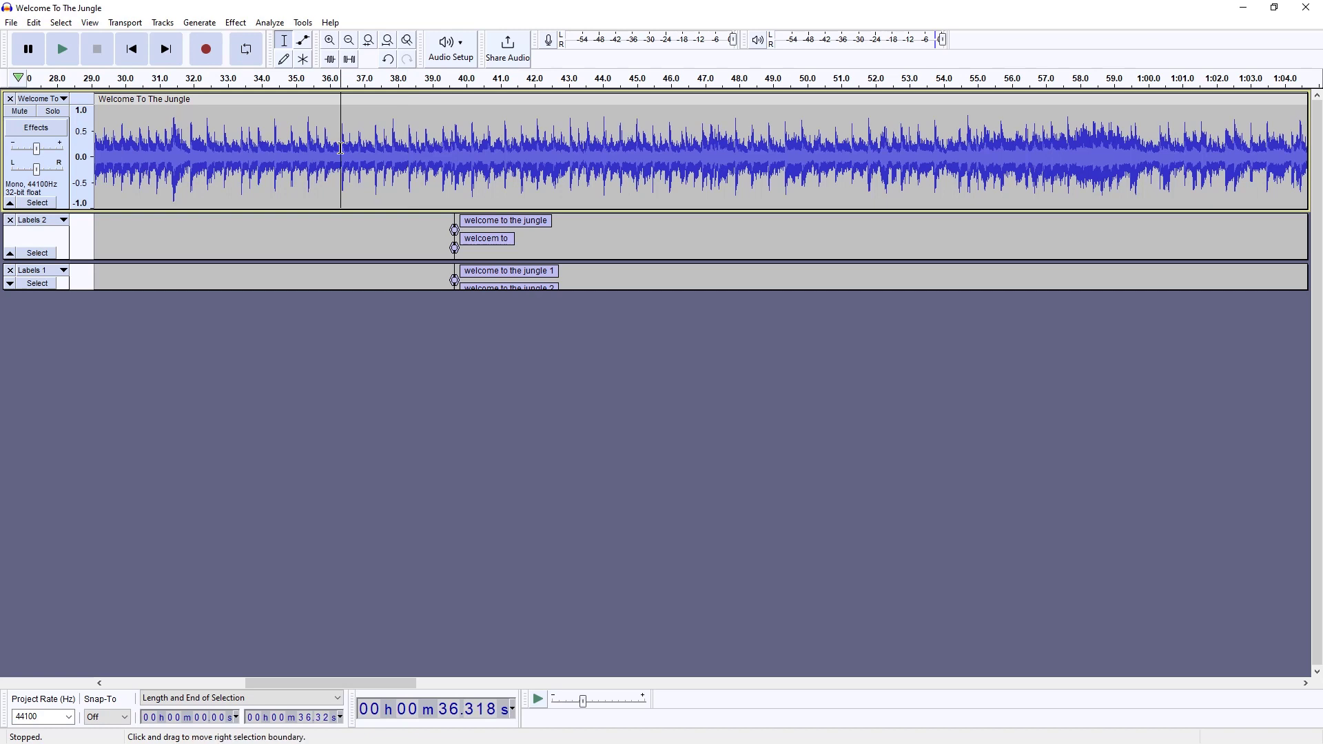
{"action": "left_click", "coordinate": [62, 48]}
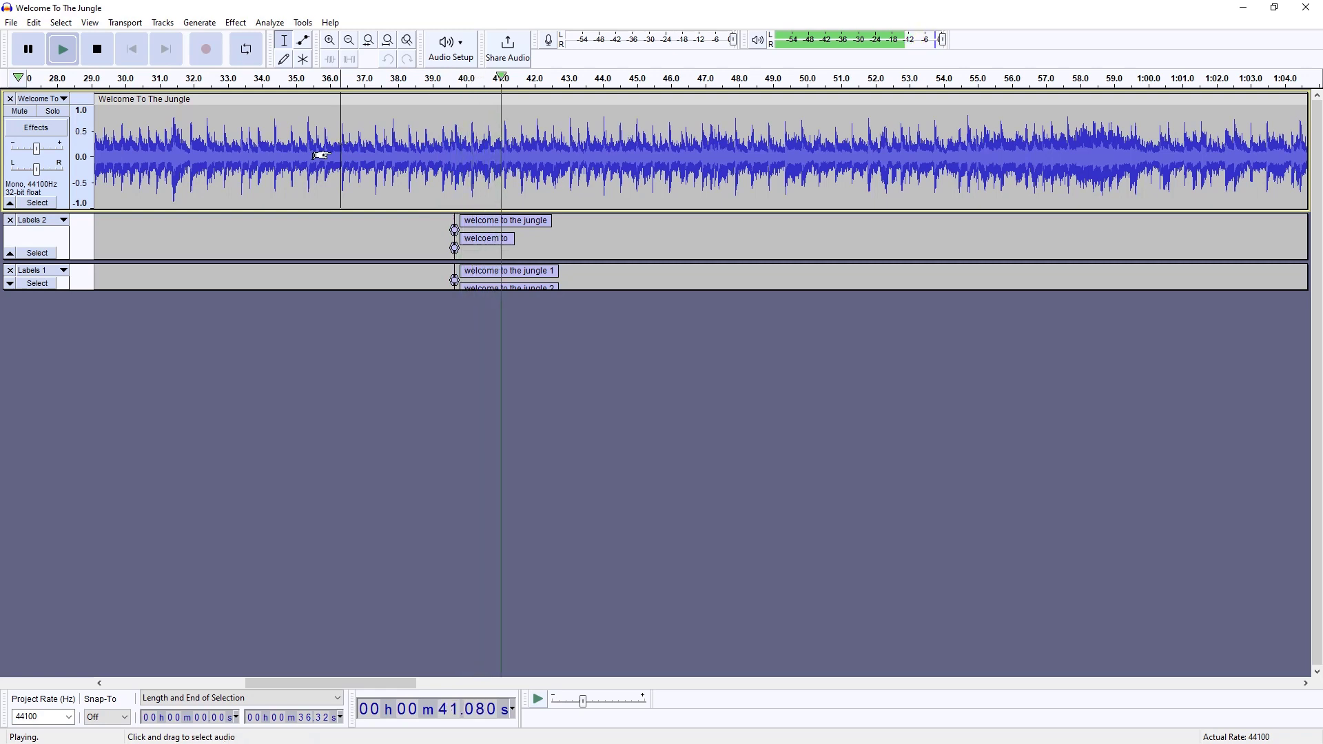
{"action": "left_click", "coordinate": [96, 48]}
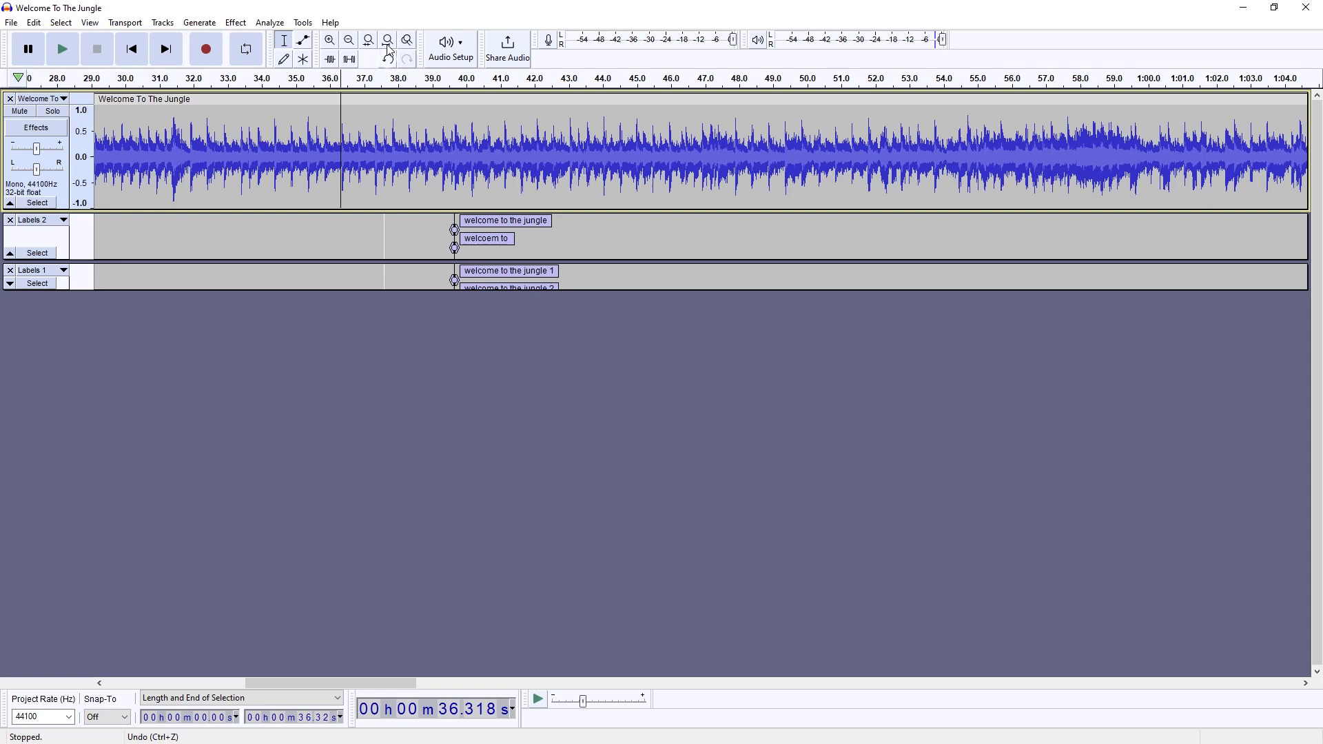
- Fit the shortened, just-under-four-minute song and its label tracks to the window width
{"action": "left_click", "coordinate": [386, 40]}
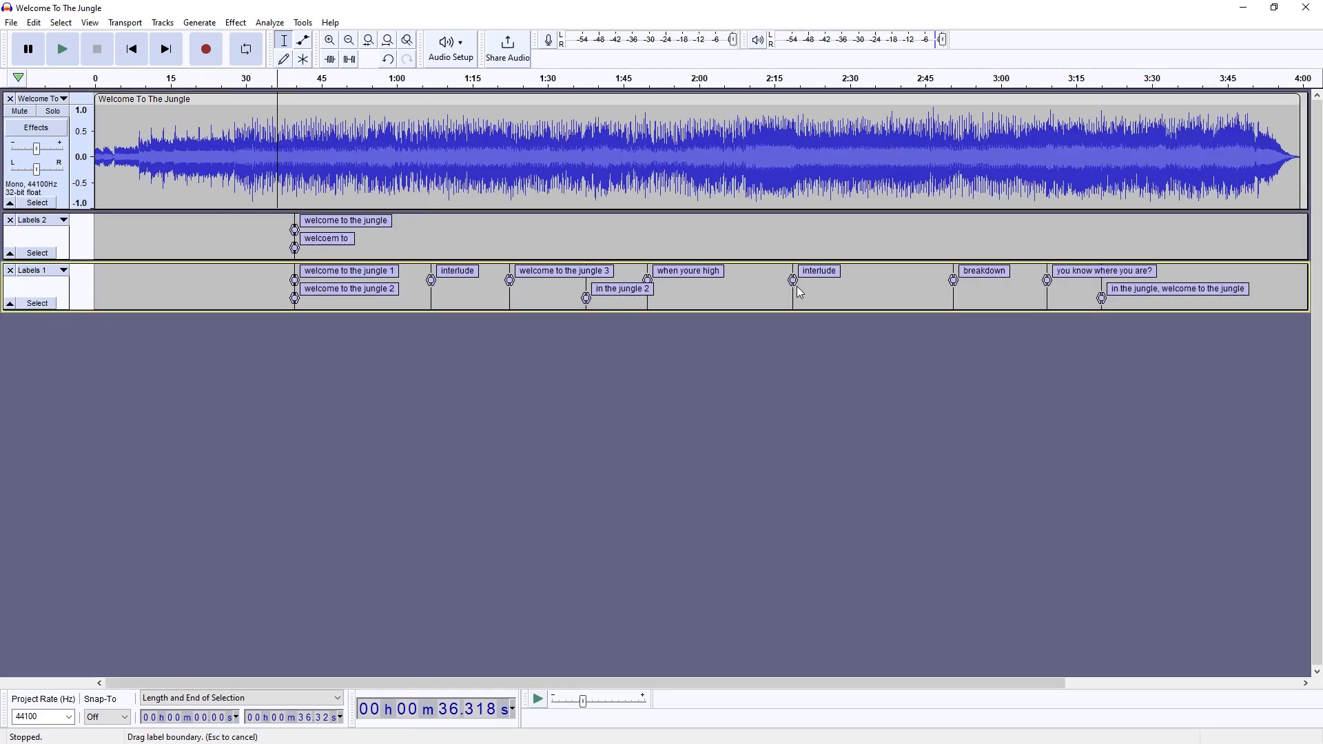
{"action": "mouse_move", "coordinate": [660, 310]}
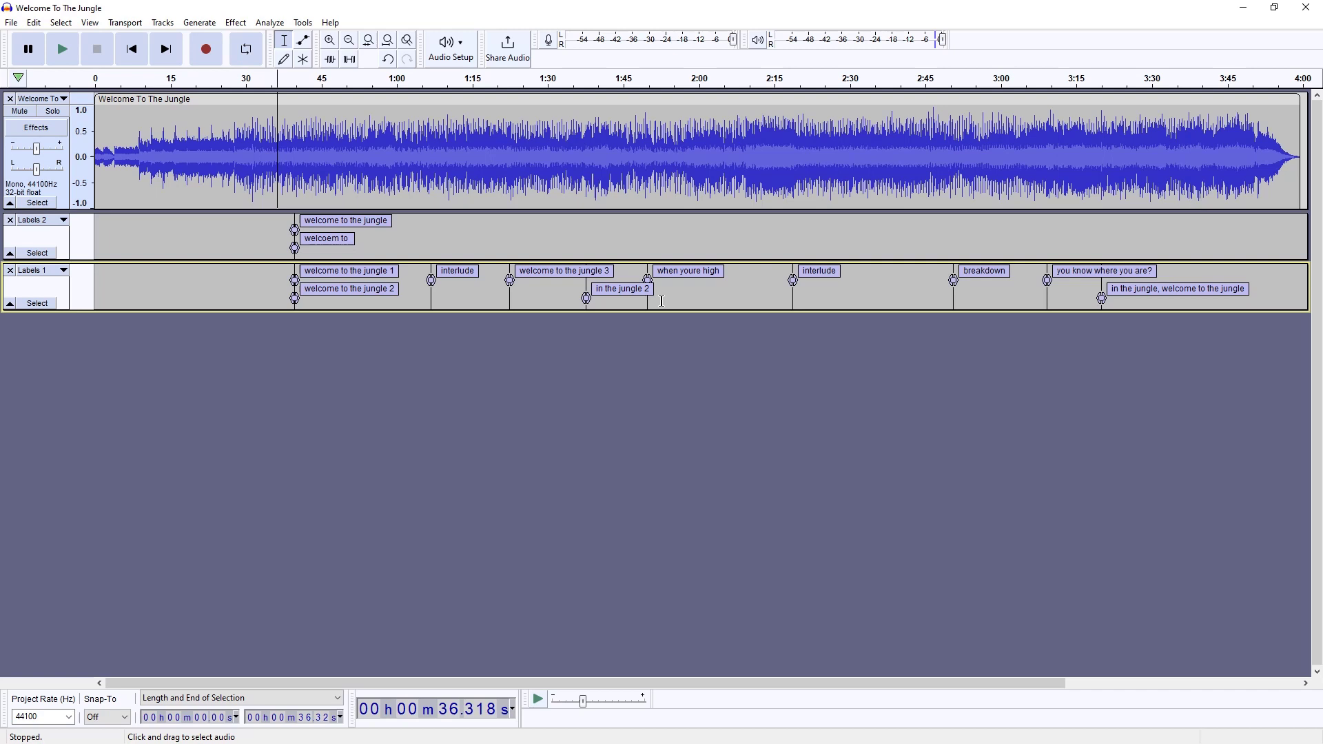
{"action": "mouse_move", "coordinate": [532, 359]}
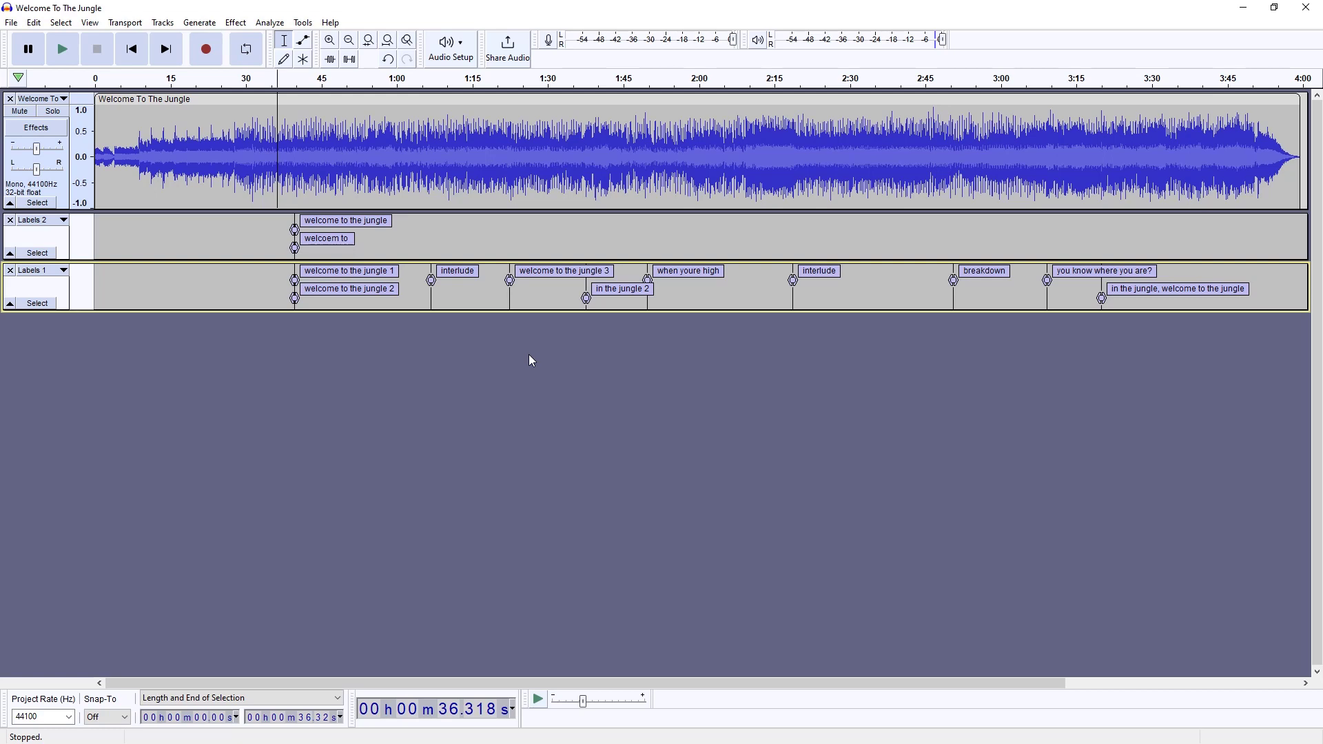
{"action": "mouse_move", "coordinate": [149, 297]}
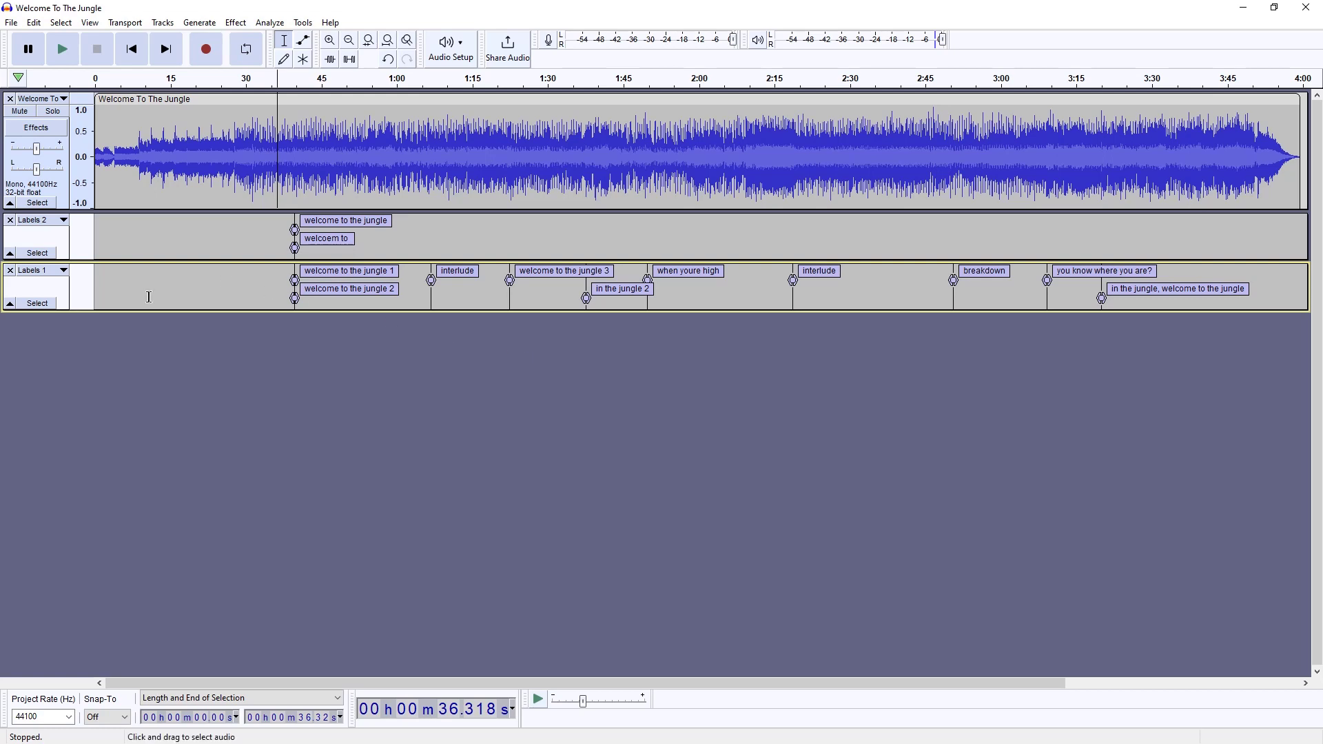